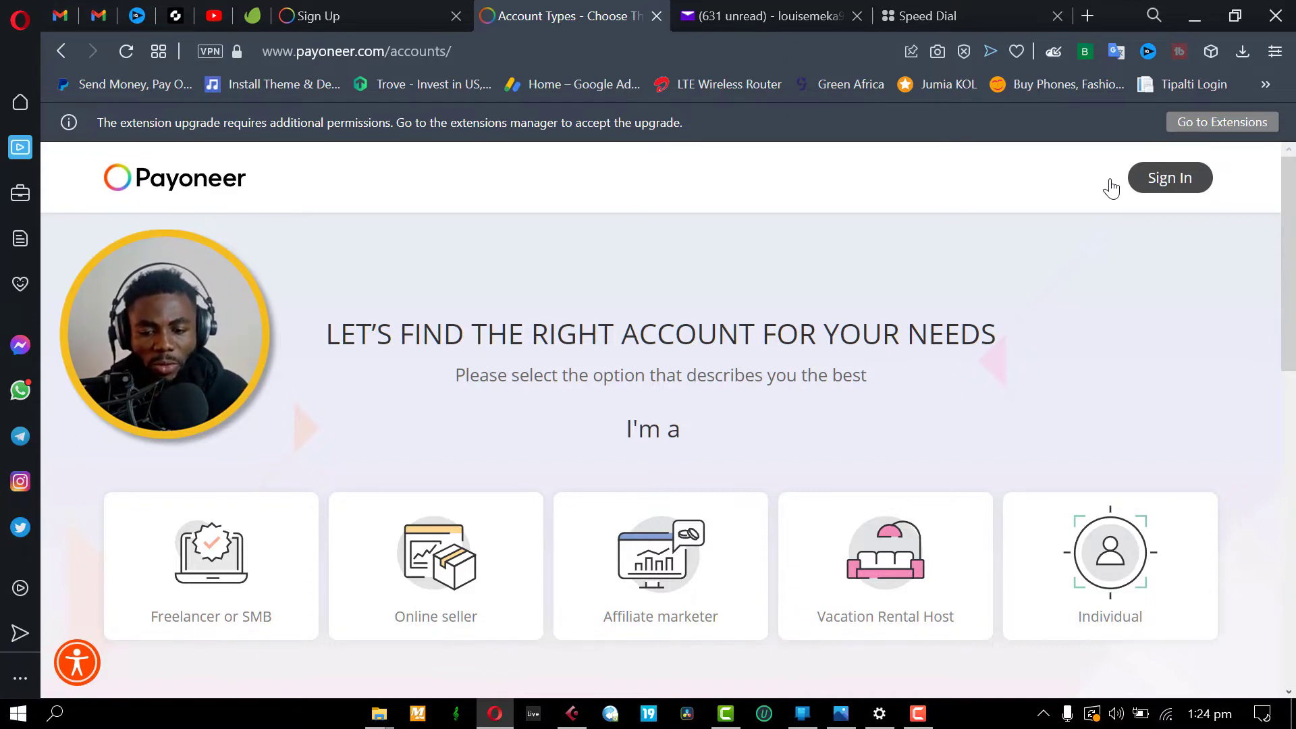
Browse account-type options including affiliate marketers, then choose getting paid by international clients or marketplaces.
{"action": "left_click", "coordinate": [210, 565]}
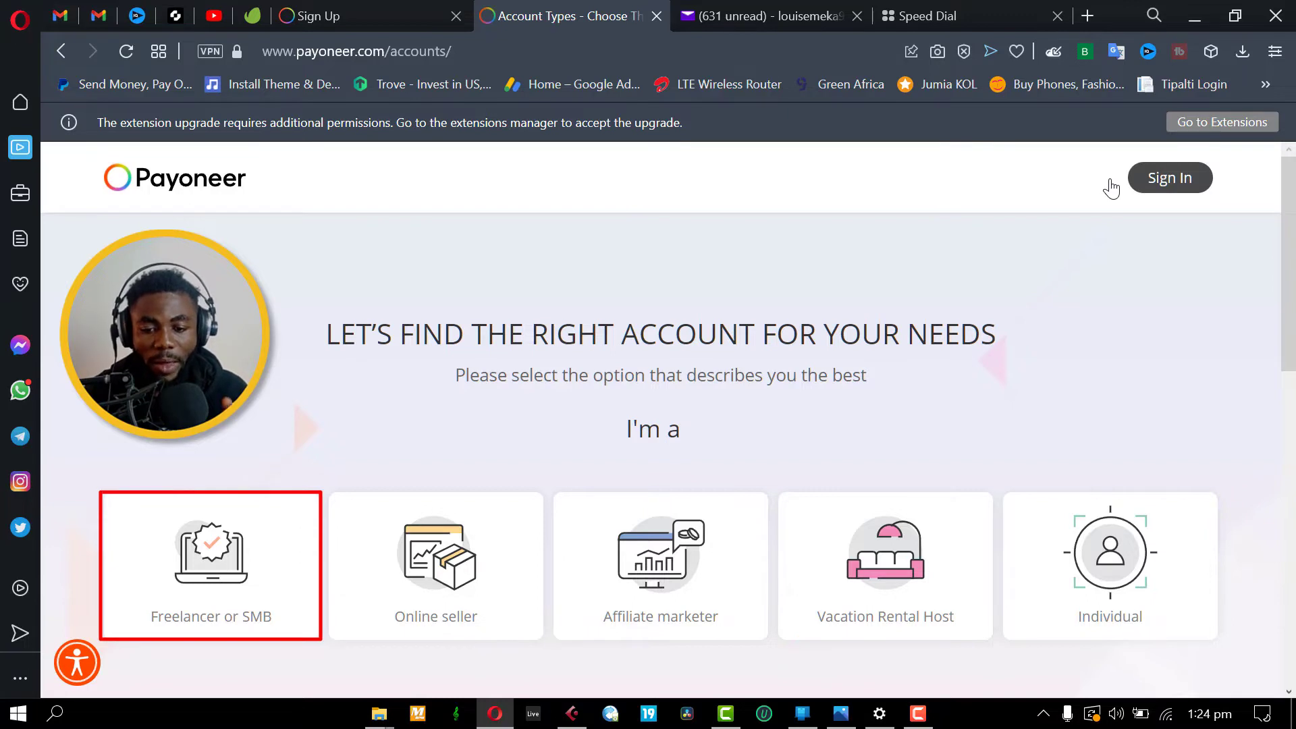
{"action": "left_click", "coordinate": [660, 565]}
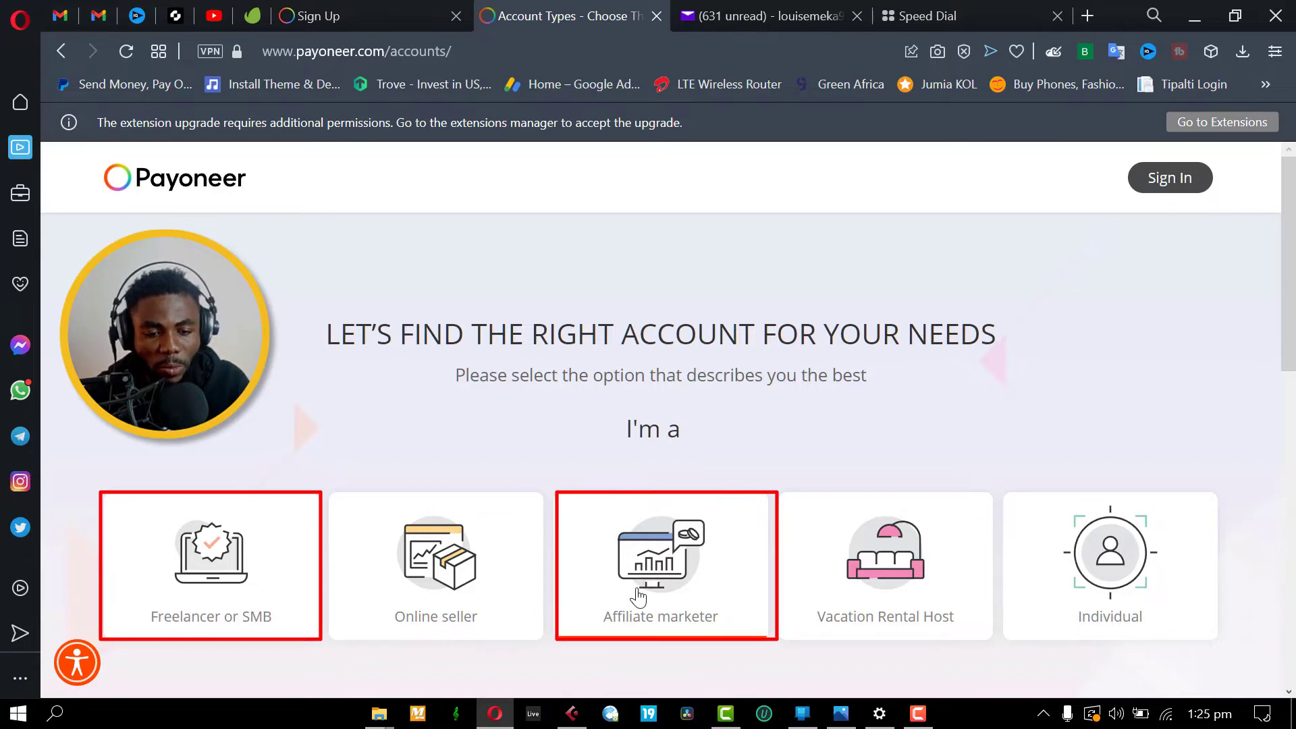
{"action": "left_click", "coordinate": [665, 566]}
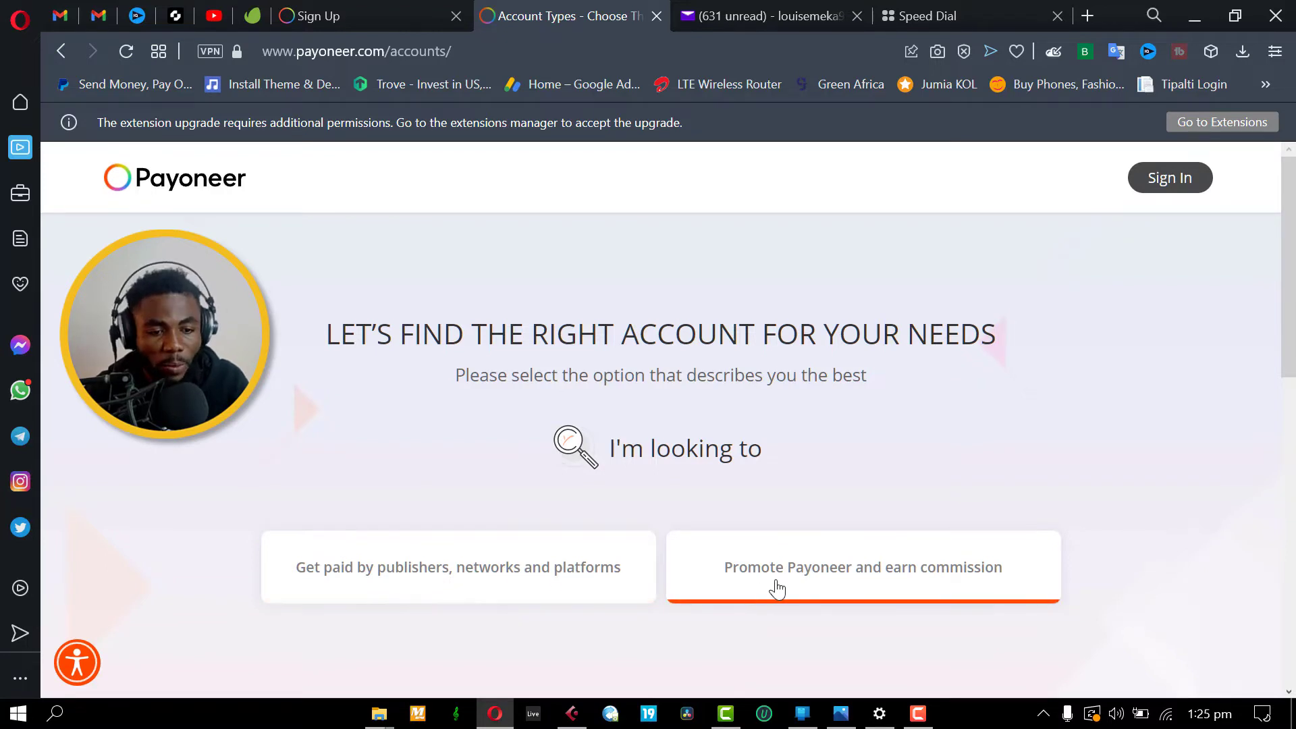
{"action": "mouse_move", "coordinate": [880, 588]}
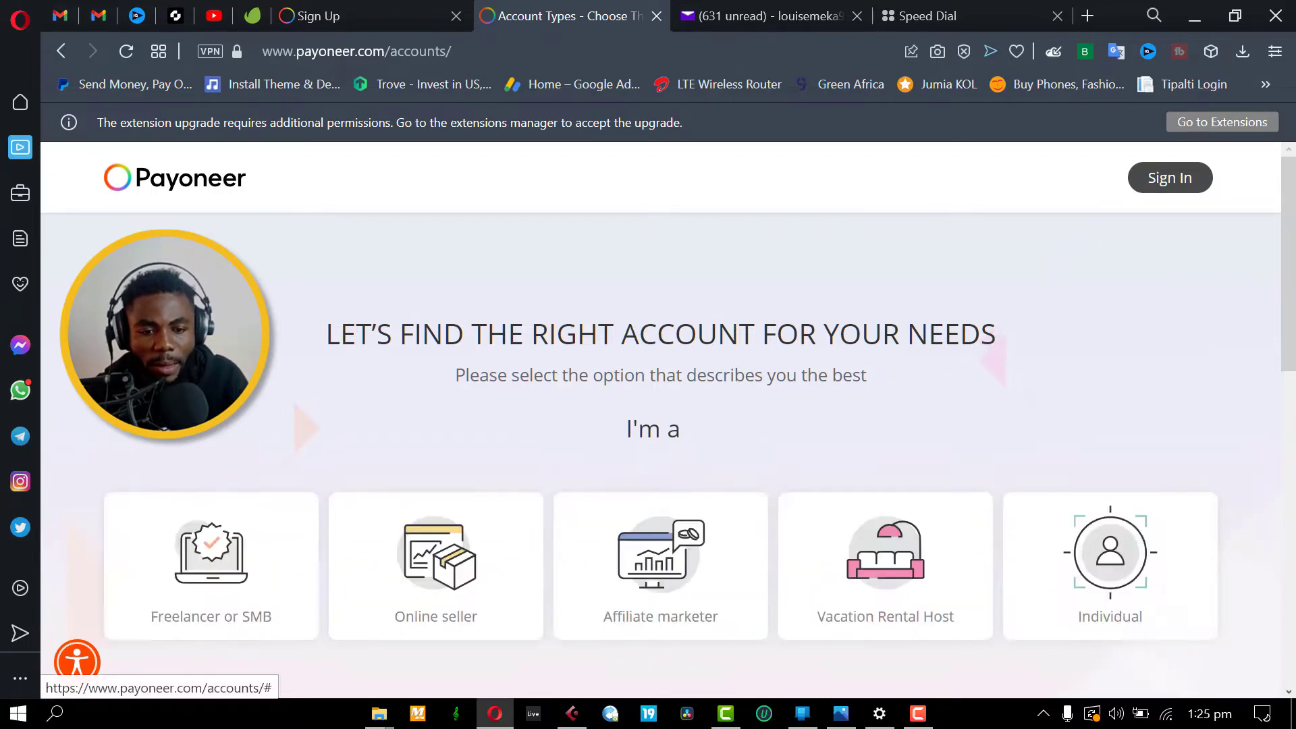
{"action": "left_click", "coordinate": [884, 565]}
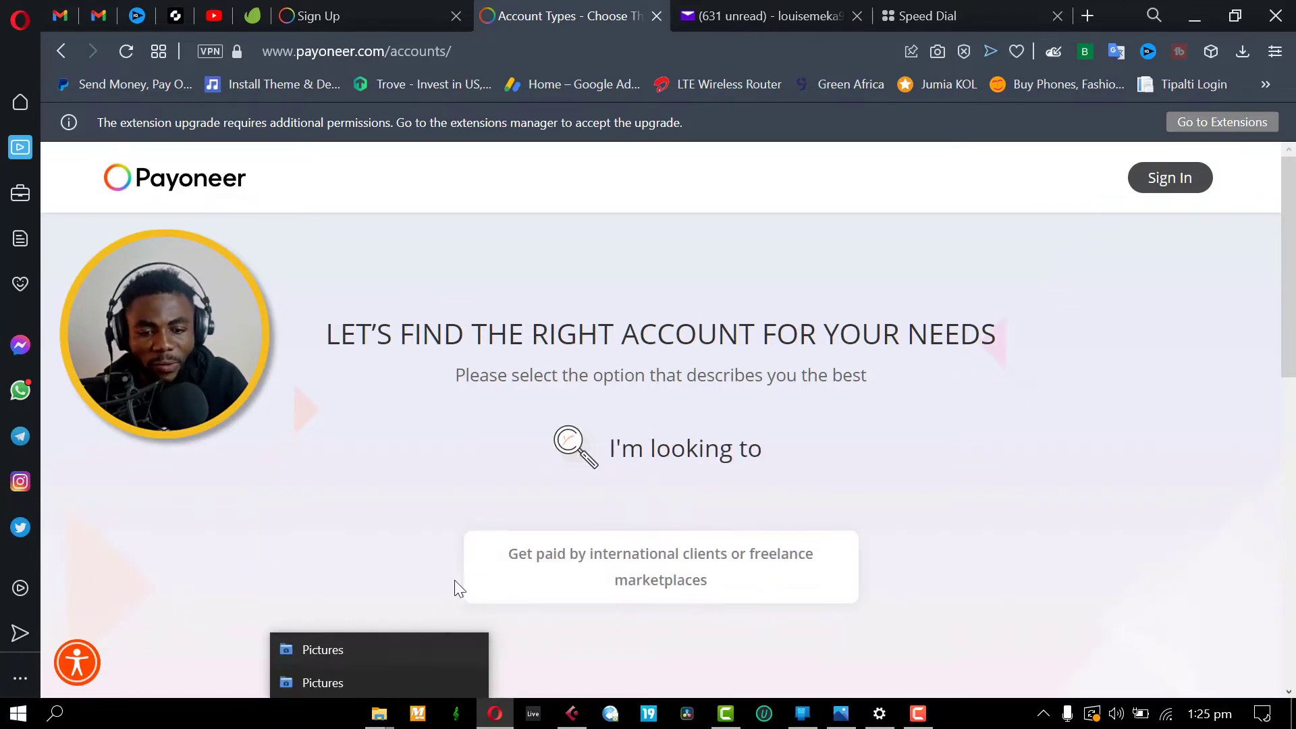
{"action": "mouse_move", "coordinate": [682, 595]}
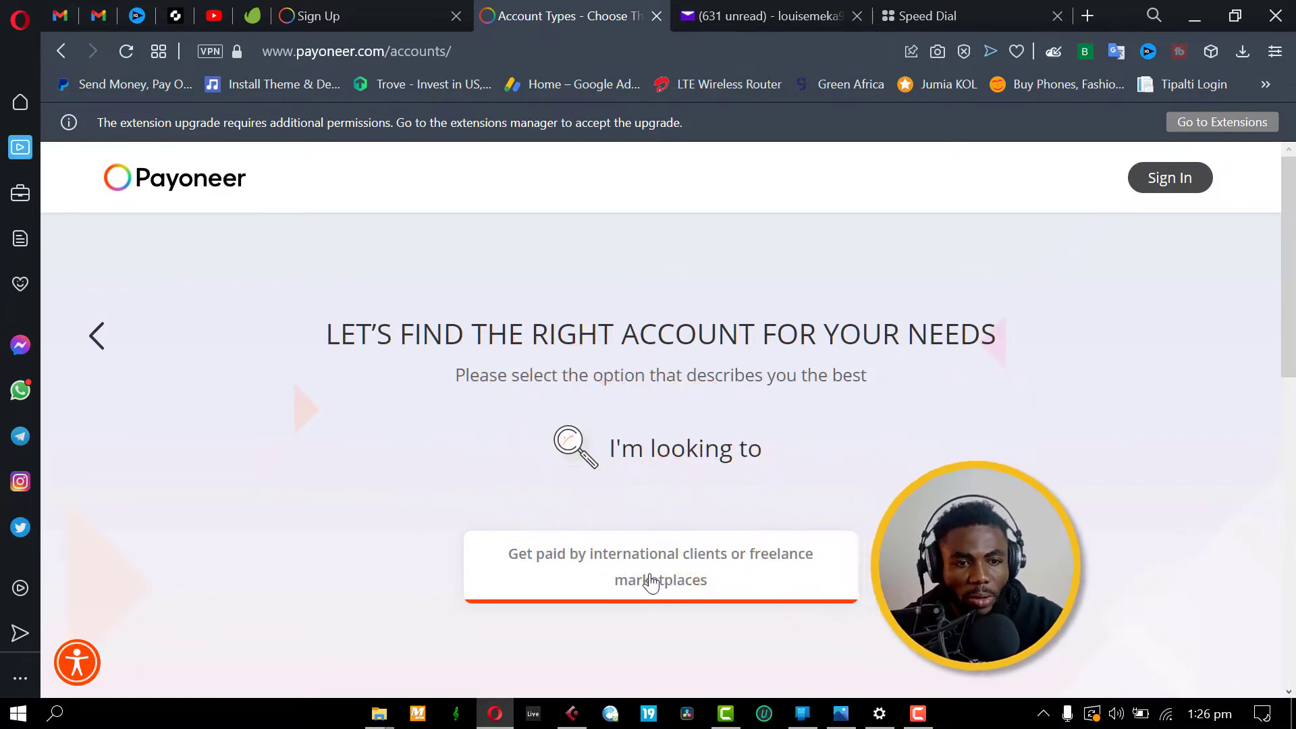
{"action": "left_click", "coordinate": [660, 565]}
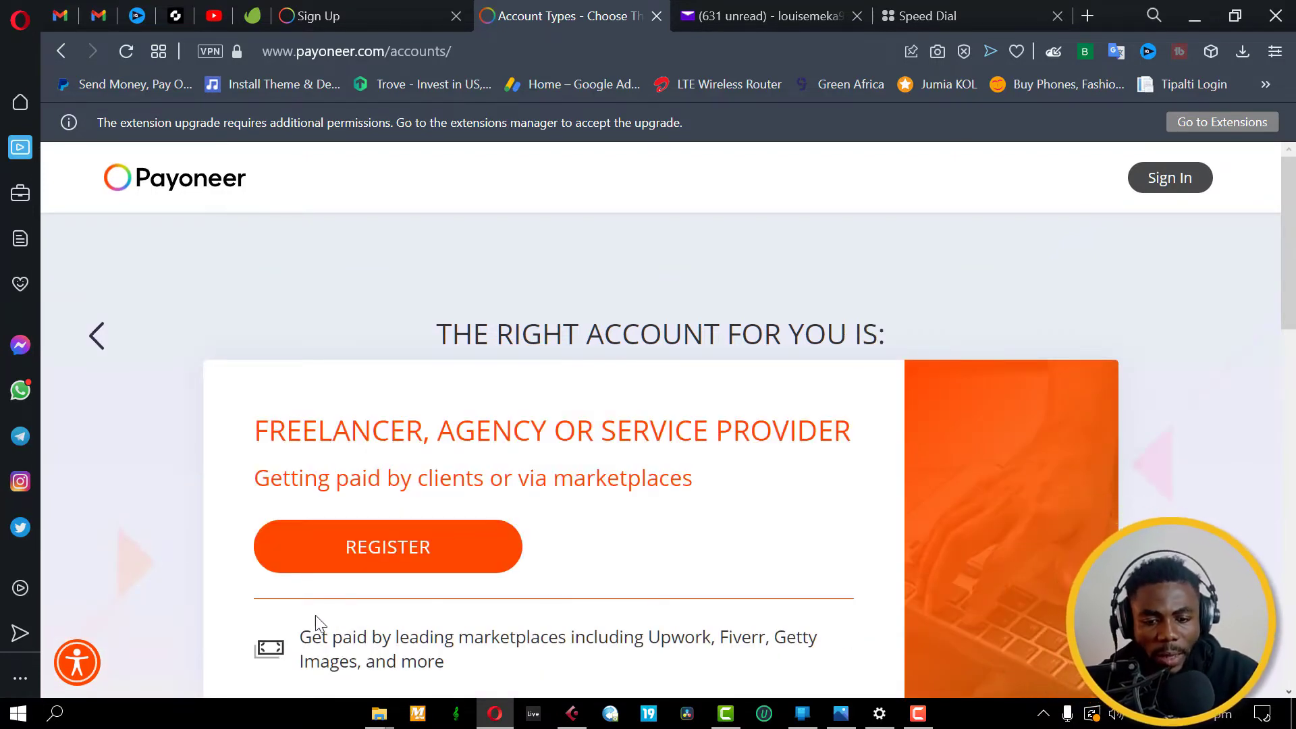
Start the freelancer registration and fill the Getting Started step as an Individual with name, email and date of birth.
{"action": "left_click", "coordinate": [387, 546]}
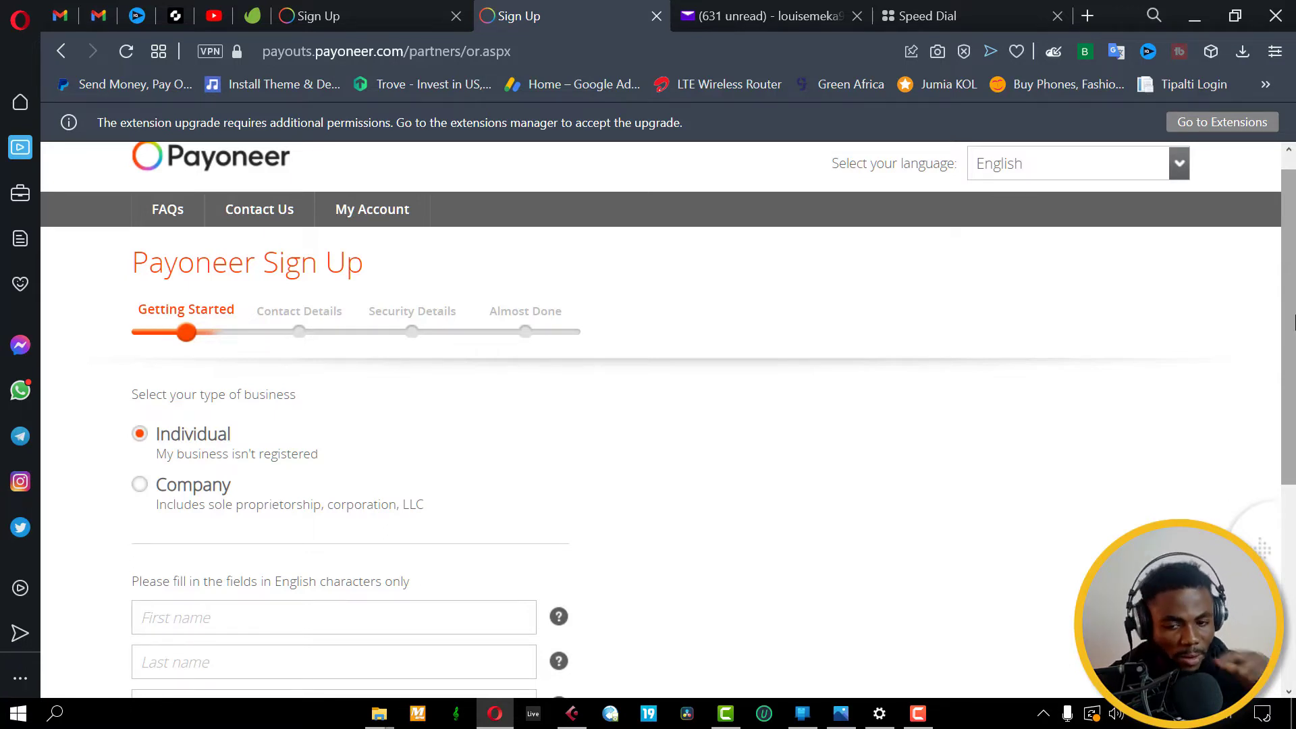
{"action": "mouse_move", "coordinate": [670, 448]}
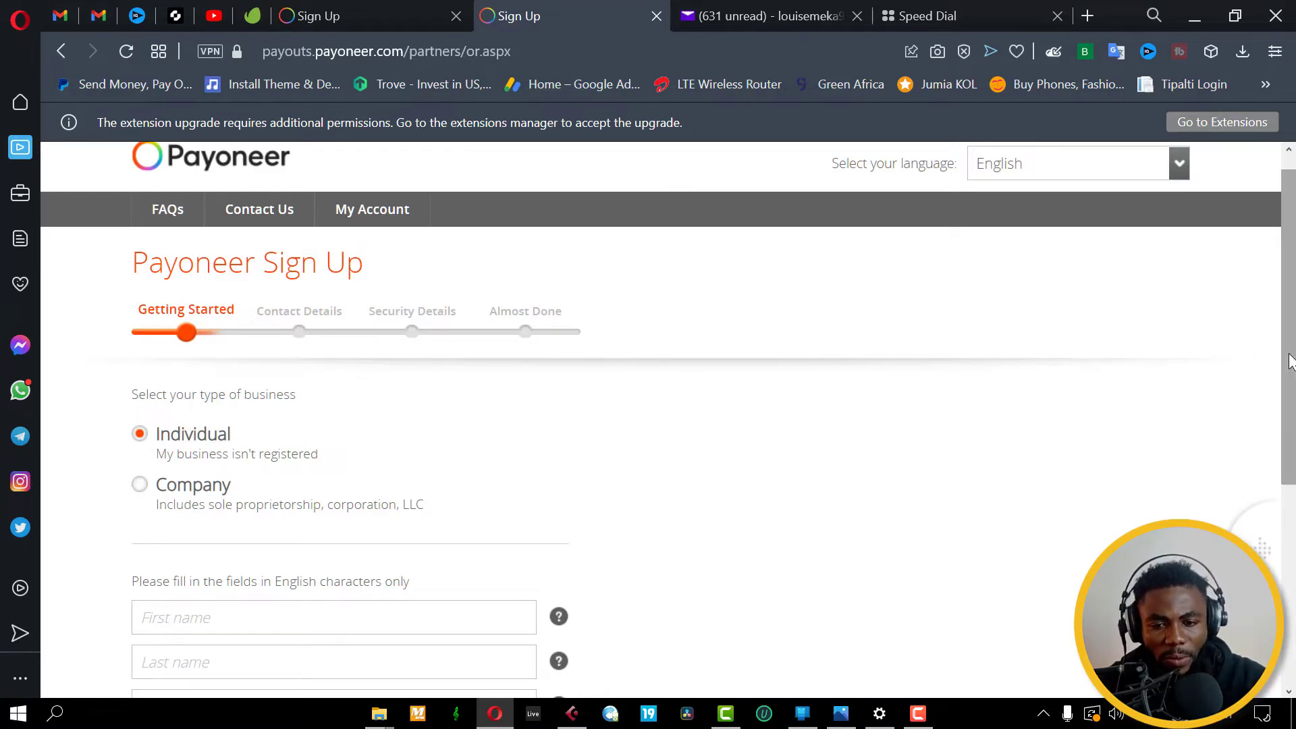
{"action": "scroll", "scroll_direction": "down", "scroll_amount": 3}
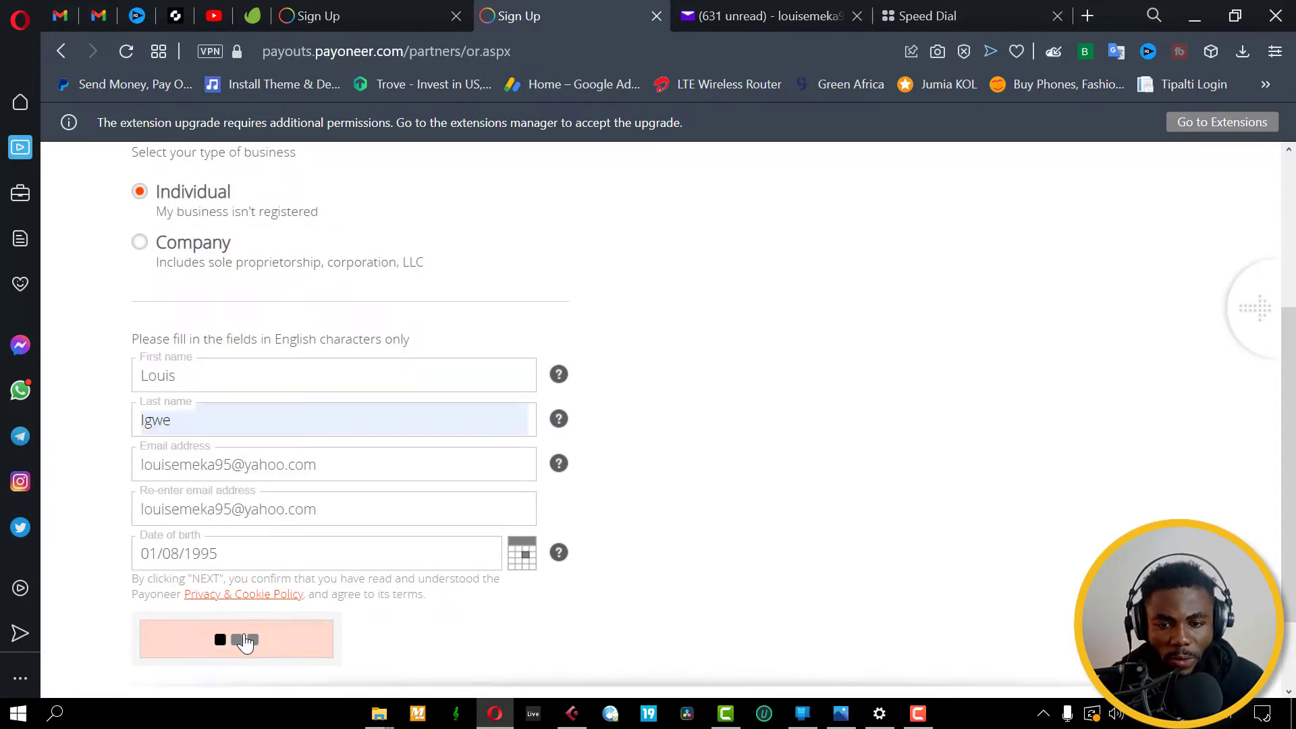
{"action": "left_click", "coordinate": [235, 639]}
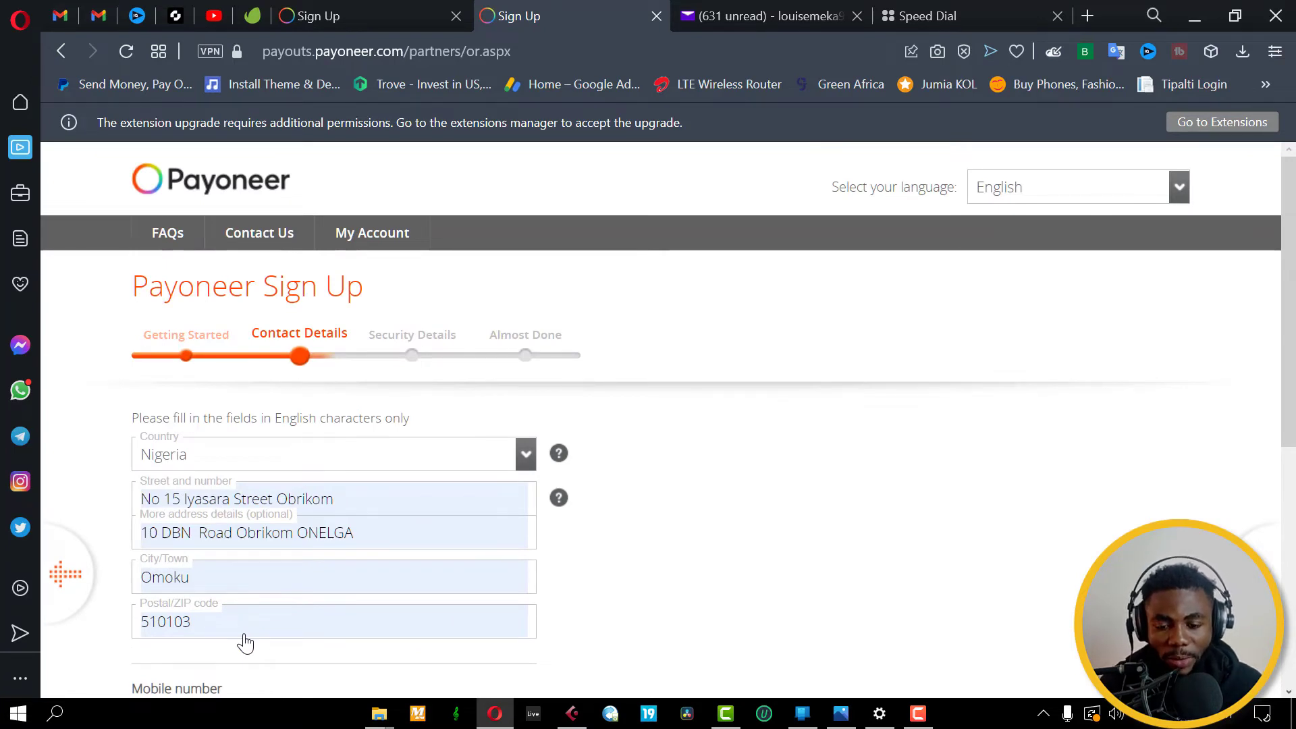
{"action": "mouse_move", "coordinate": [698, 629]}
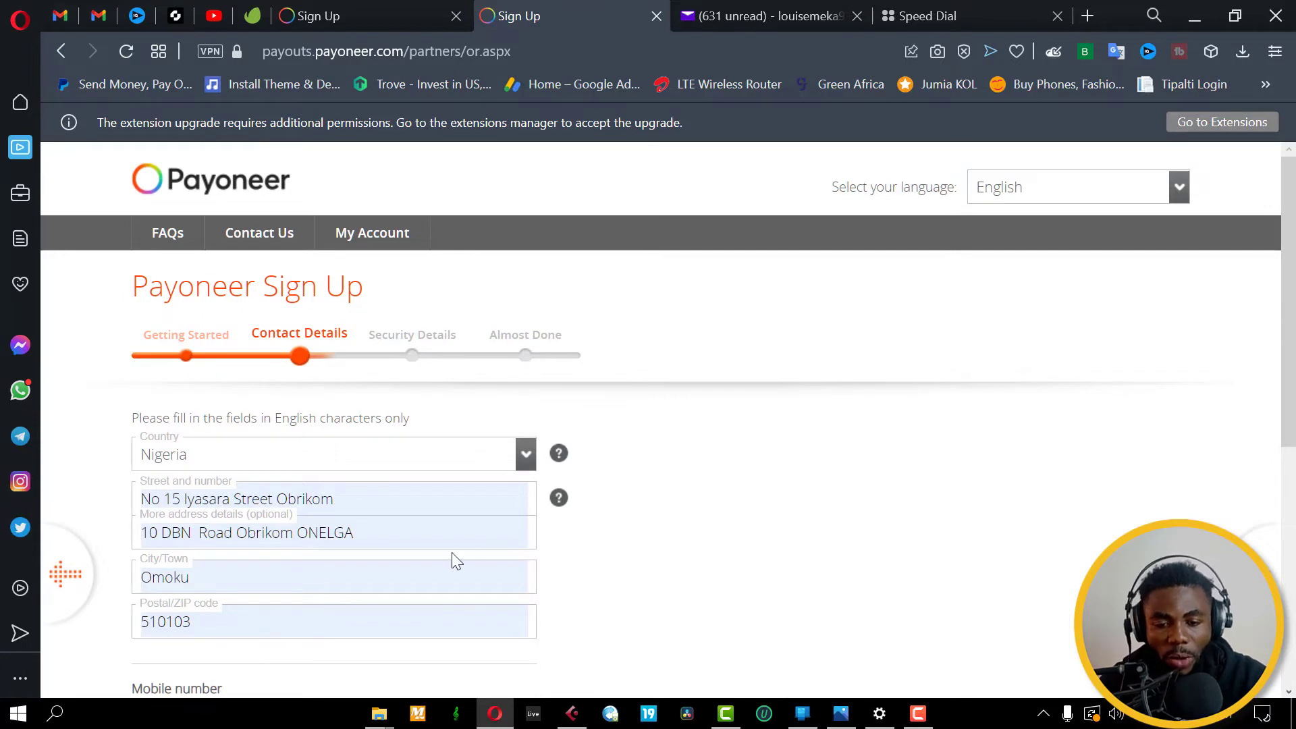
{"action": "scroll", "scroll_direction": "down", "scroll_amount": 3}
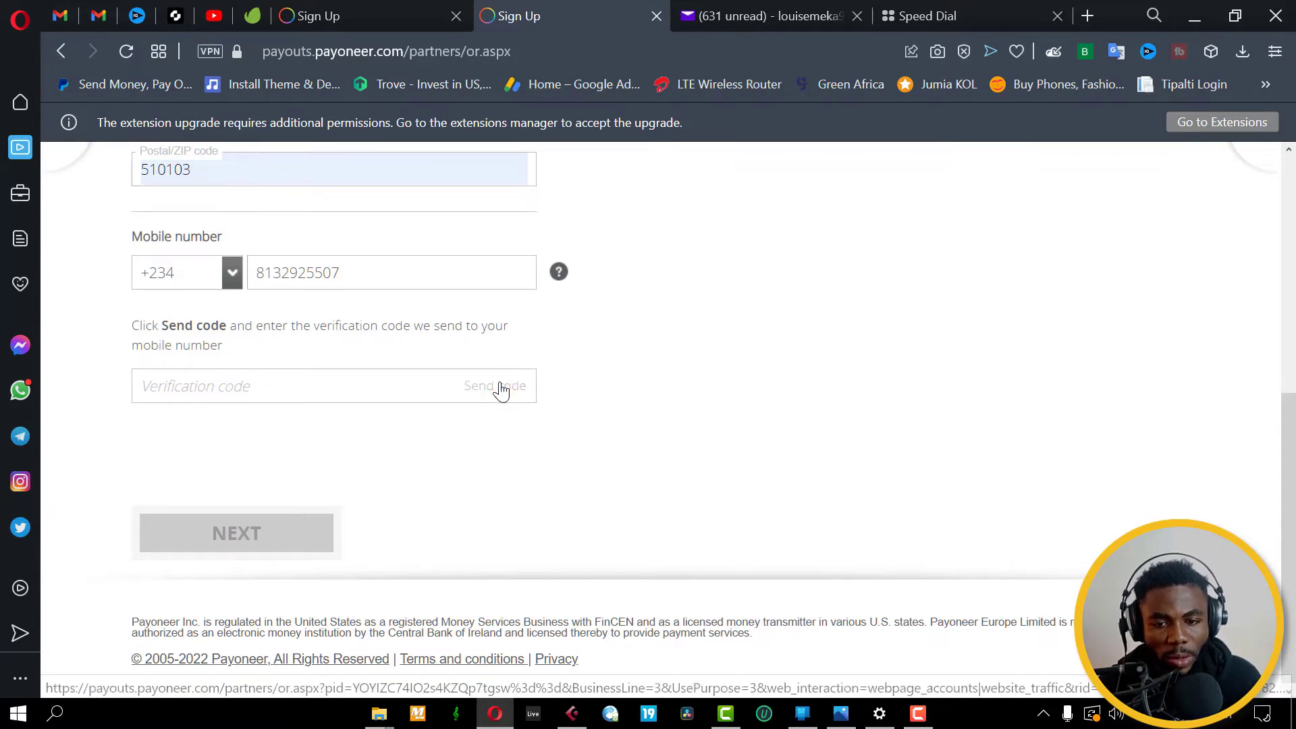
{"action": "left_click", "coordinate": [494, 386]}
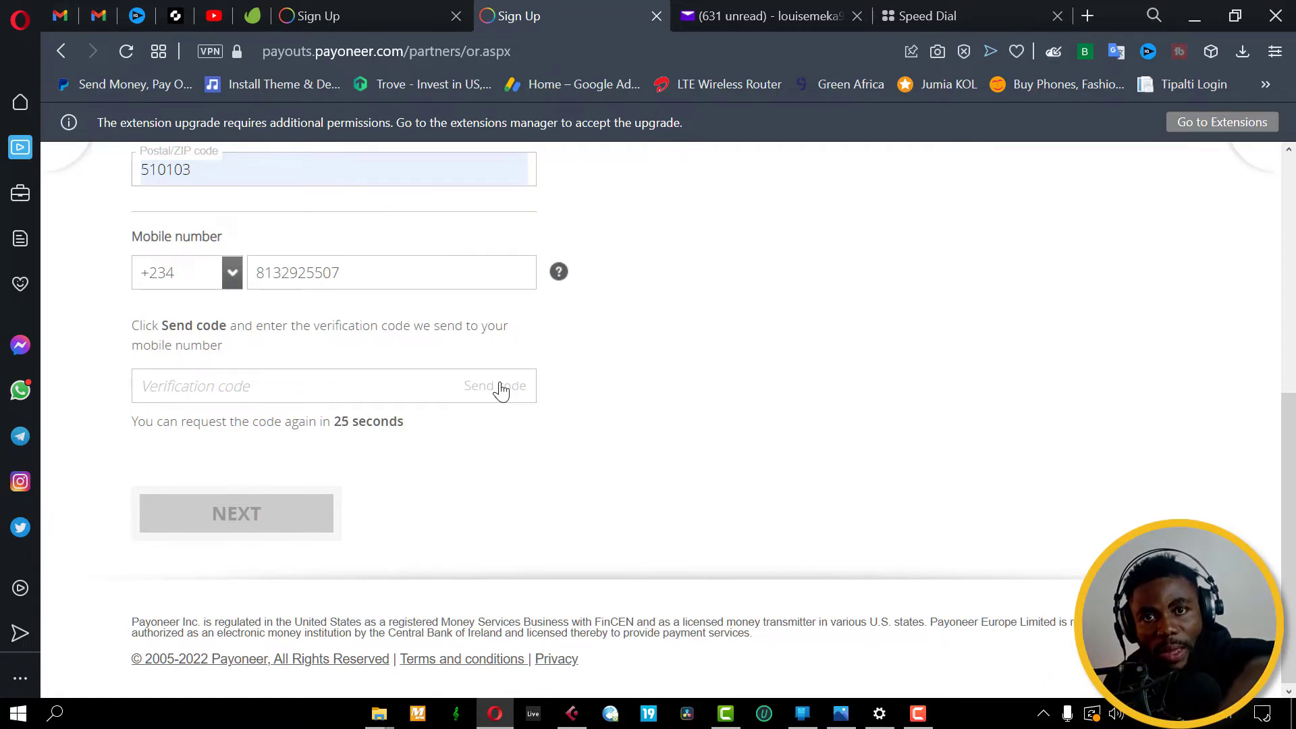
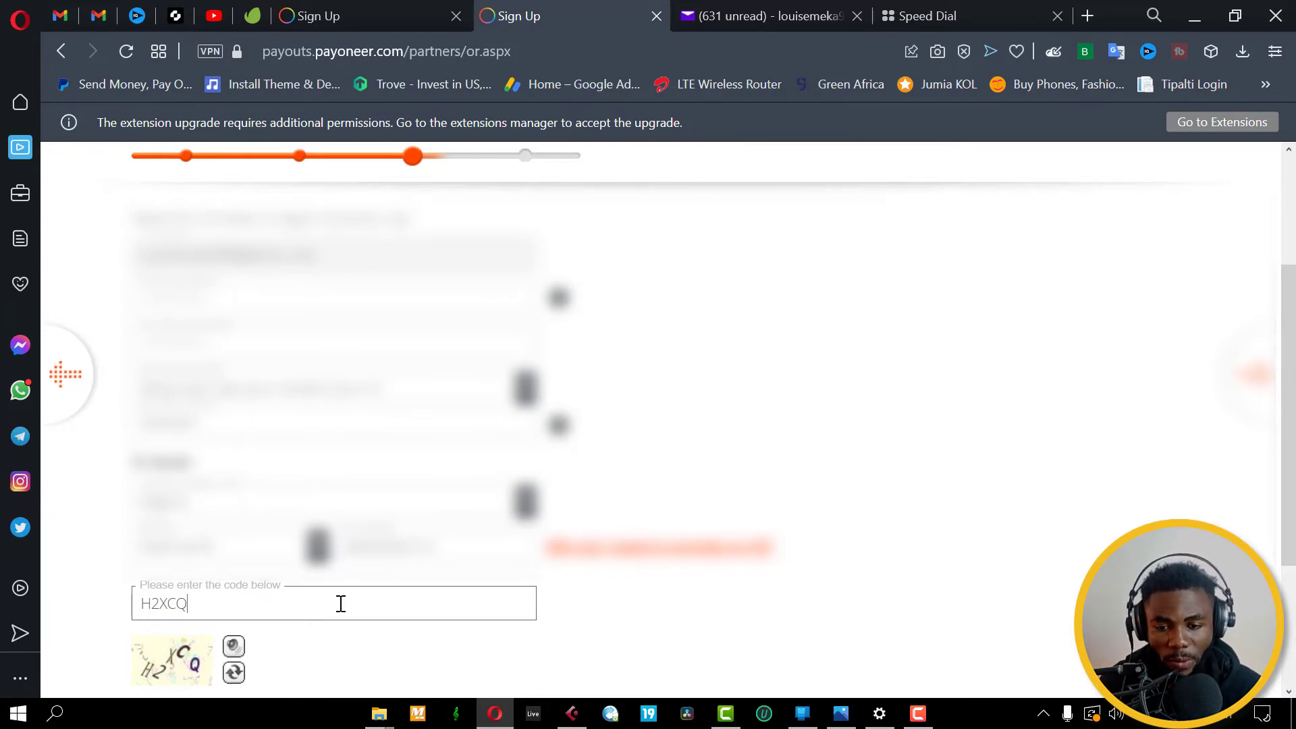
Set the withdrawal bank account to a personal account at United Bank for Africa Plc with agreements ticked.
{"action": "scroll", "scroll_direction": "up", "scroll_amount": 3}
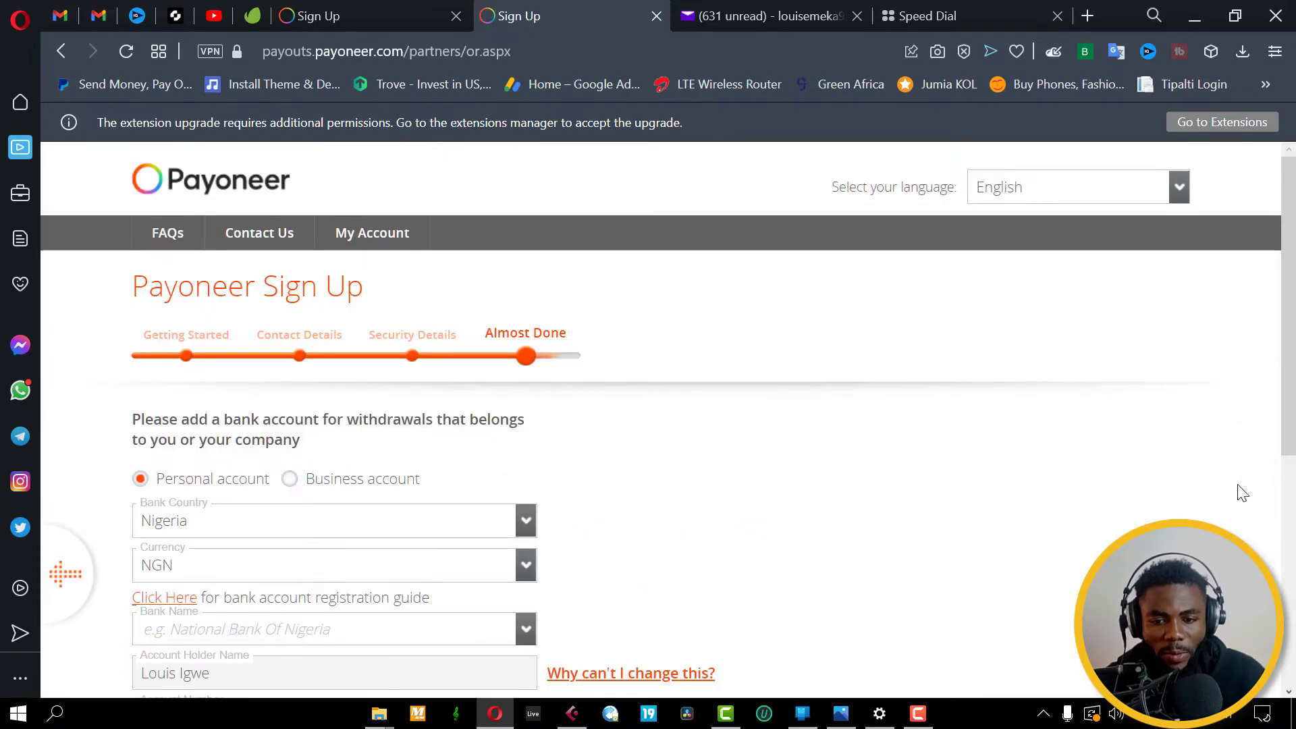
{"action": "scroll", "scroll_direction": "down", "scroll_amount": 3}
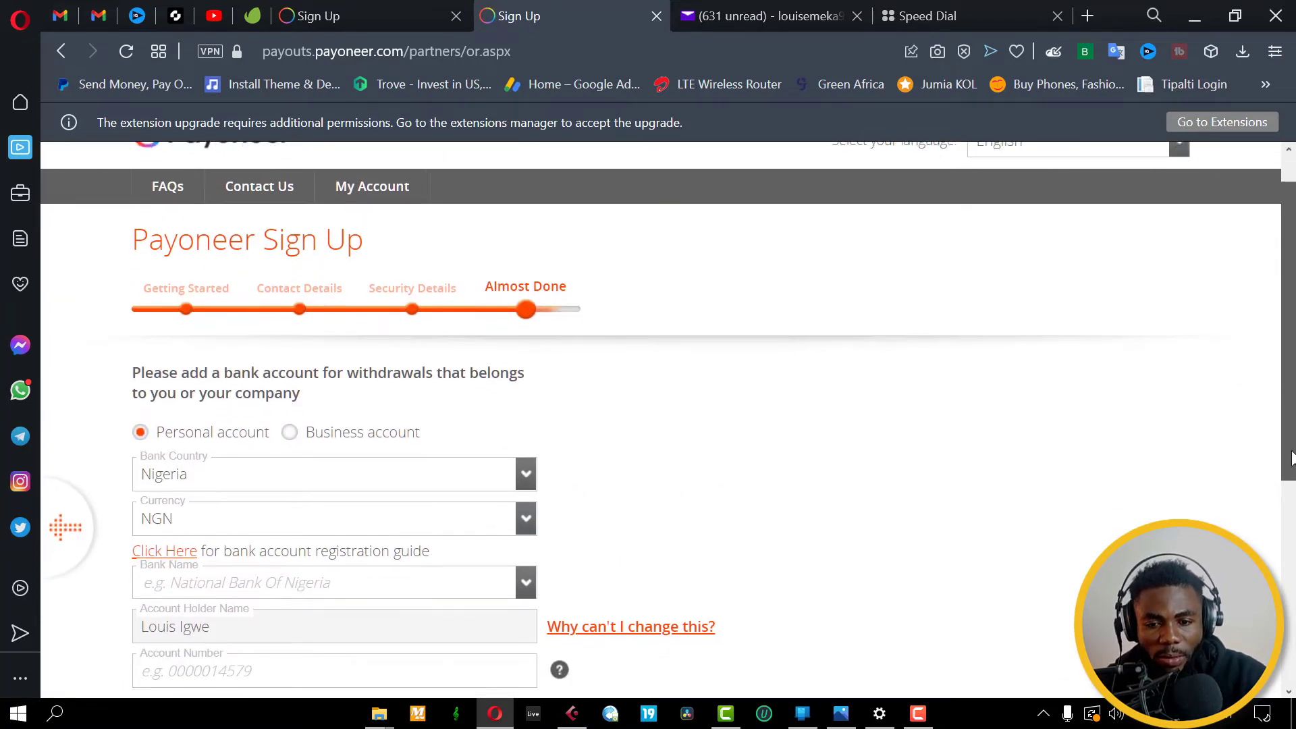
{"action": "scroll", "scroll_direction": "down", "scroll_amount": 3}
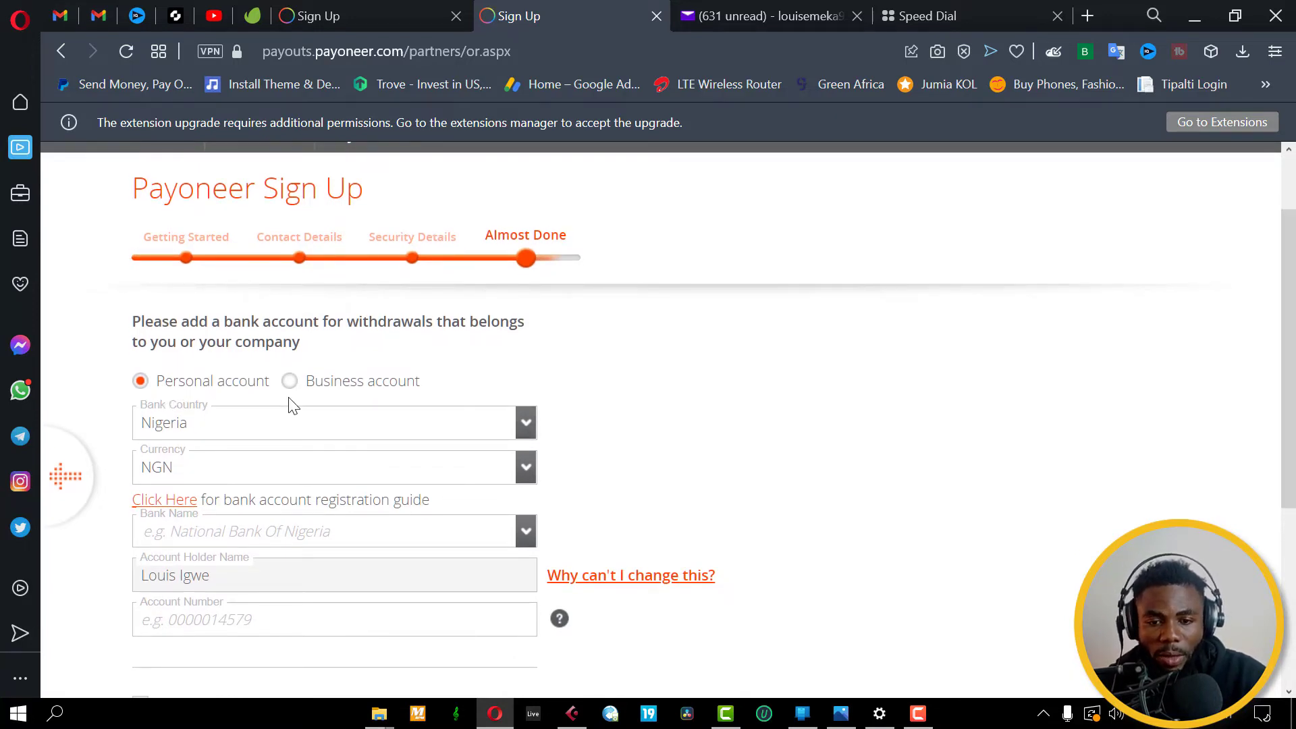
{"action": "left_click", "coordinate": [289, 381]}
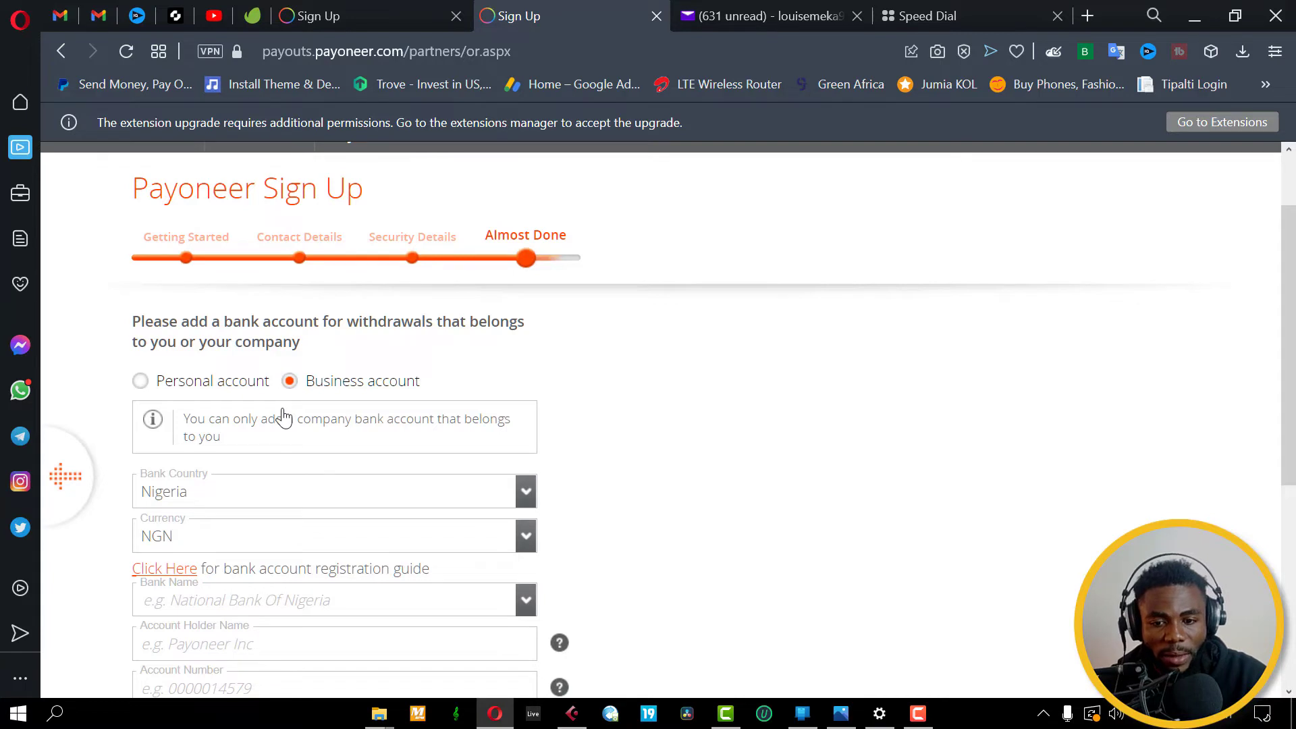
{"action": "mouse_move", "coordinate": [302, 436]}
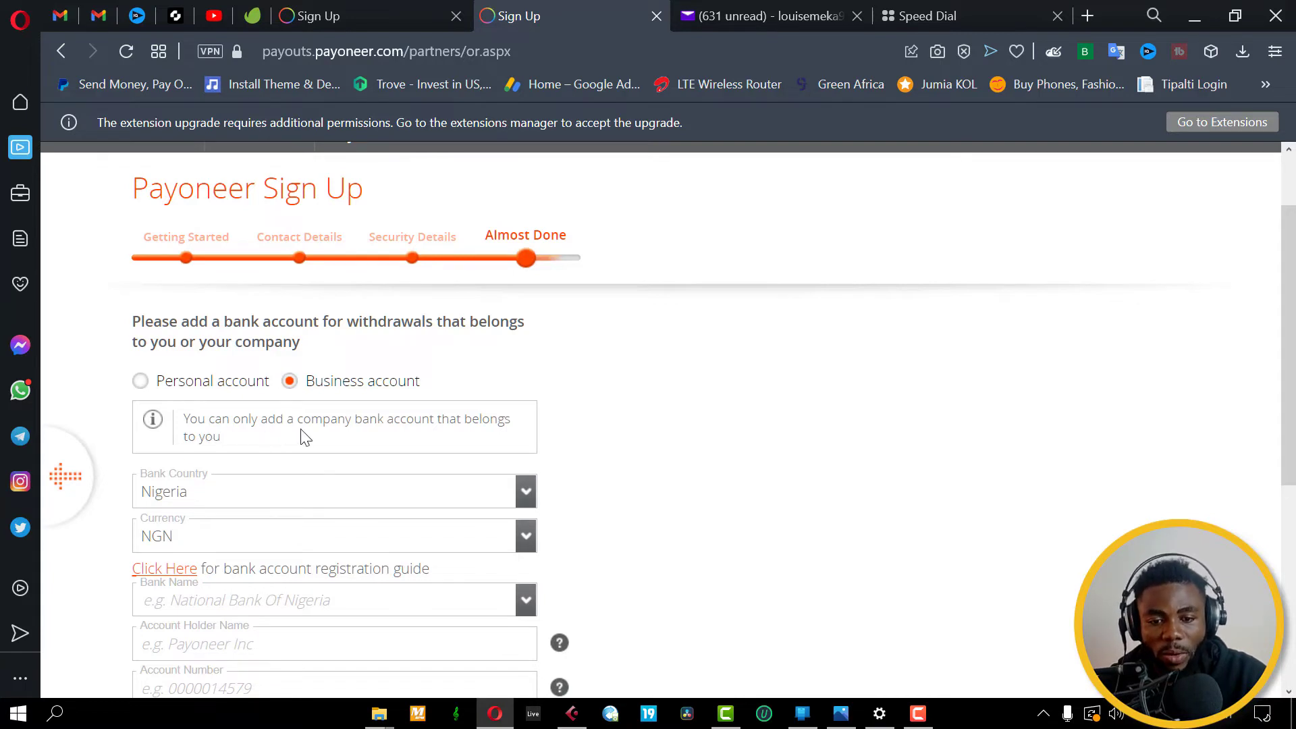
{"action": "mouse_move", "coordinate": [676, 454]}
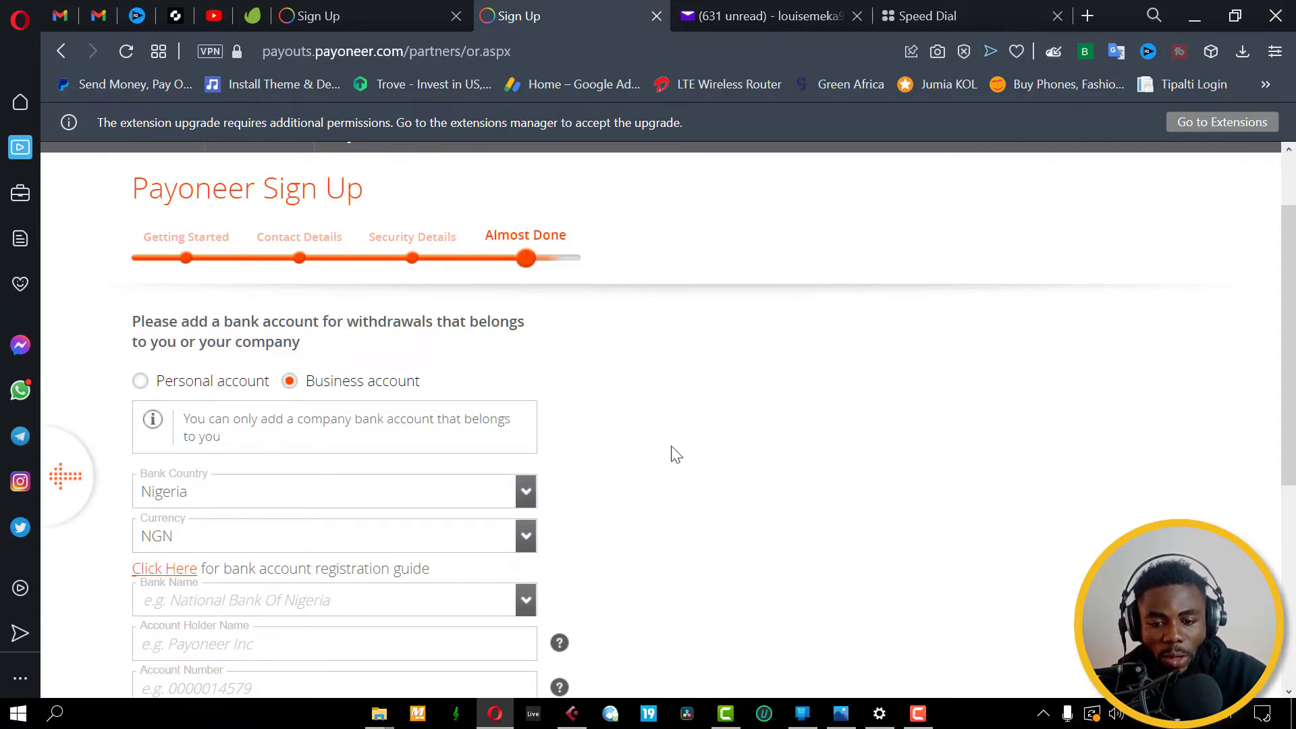
{"action": "scroll", "scroll_direction": "down", "scroll_amount": 3}
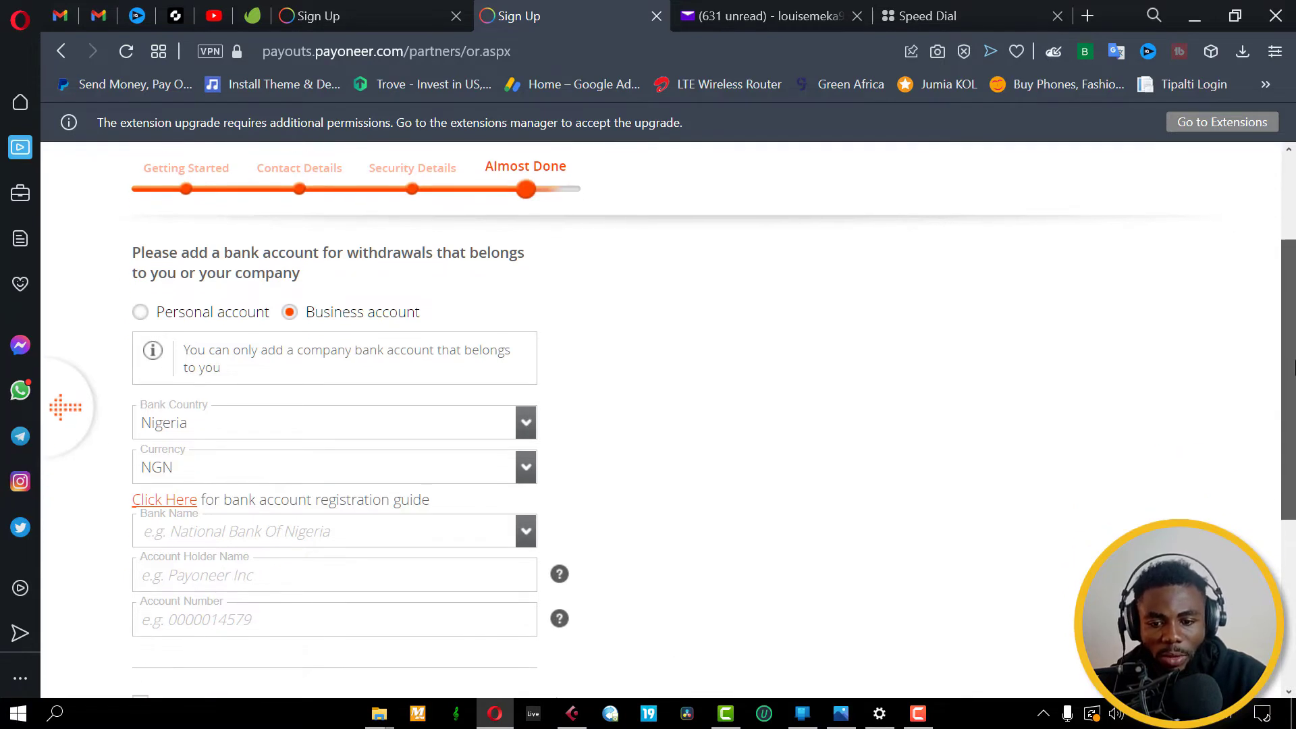
{"action": "scroll", "scroll_direction": "down", "scroll_amount": 3}
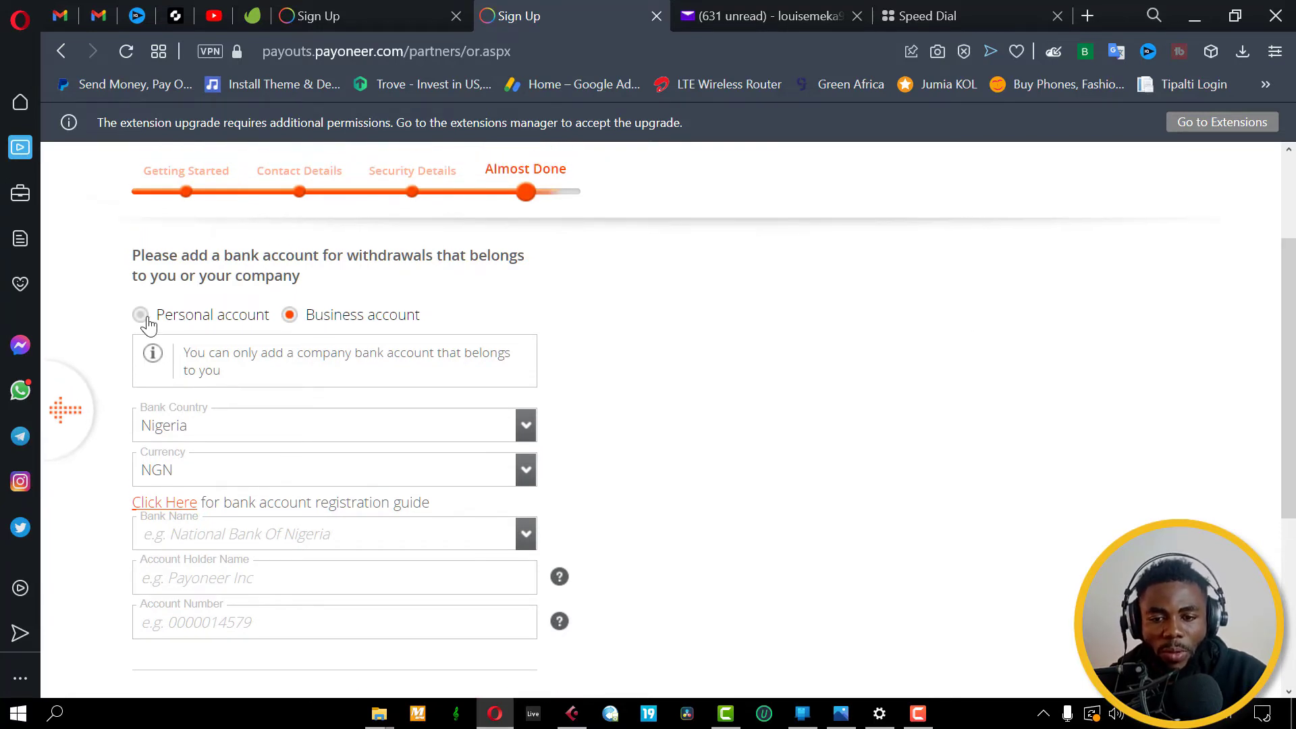
{"action": "left_click", "coordinate": [139, 315]}
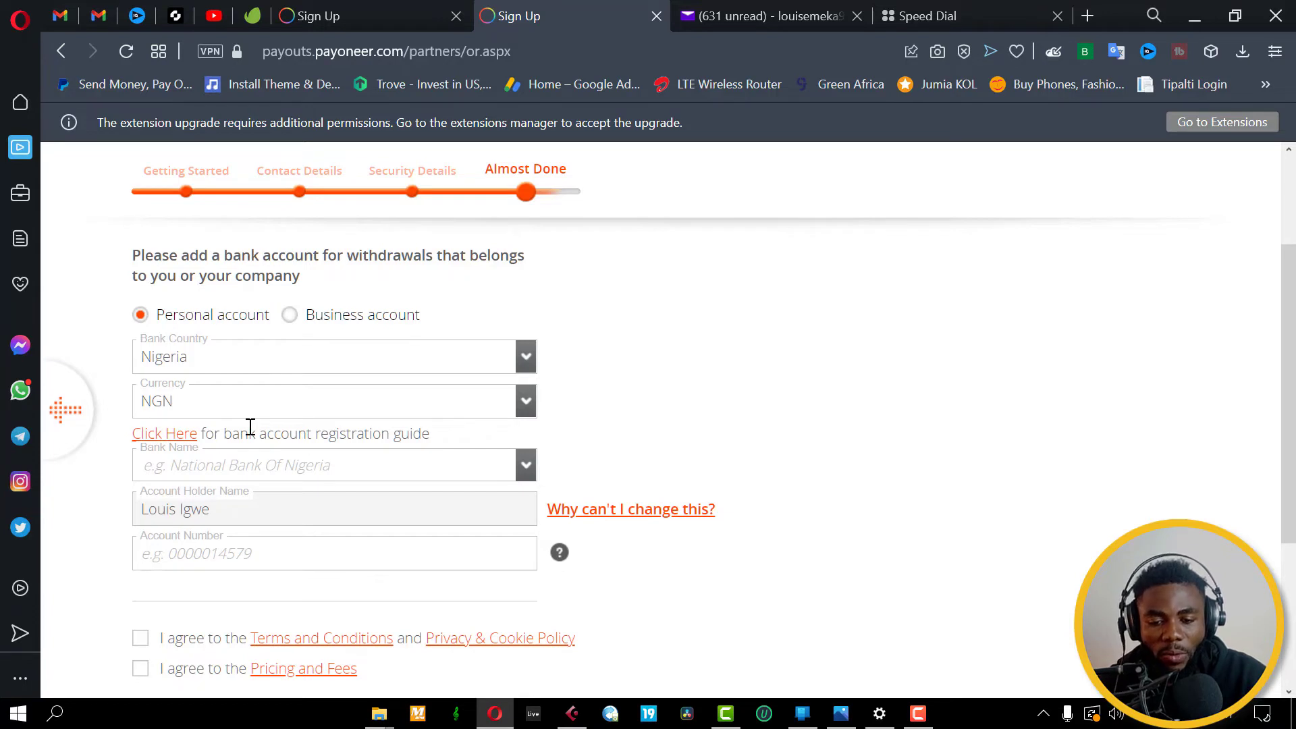
{"action": "mouse_move", "coordinate": [234, 421]}
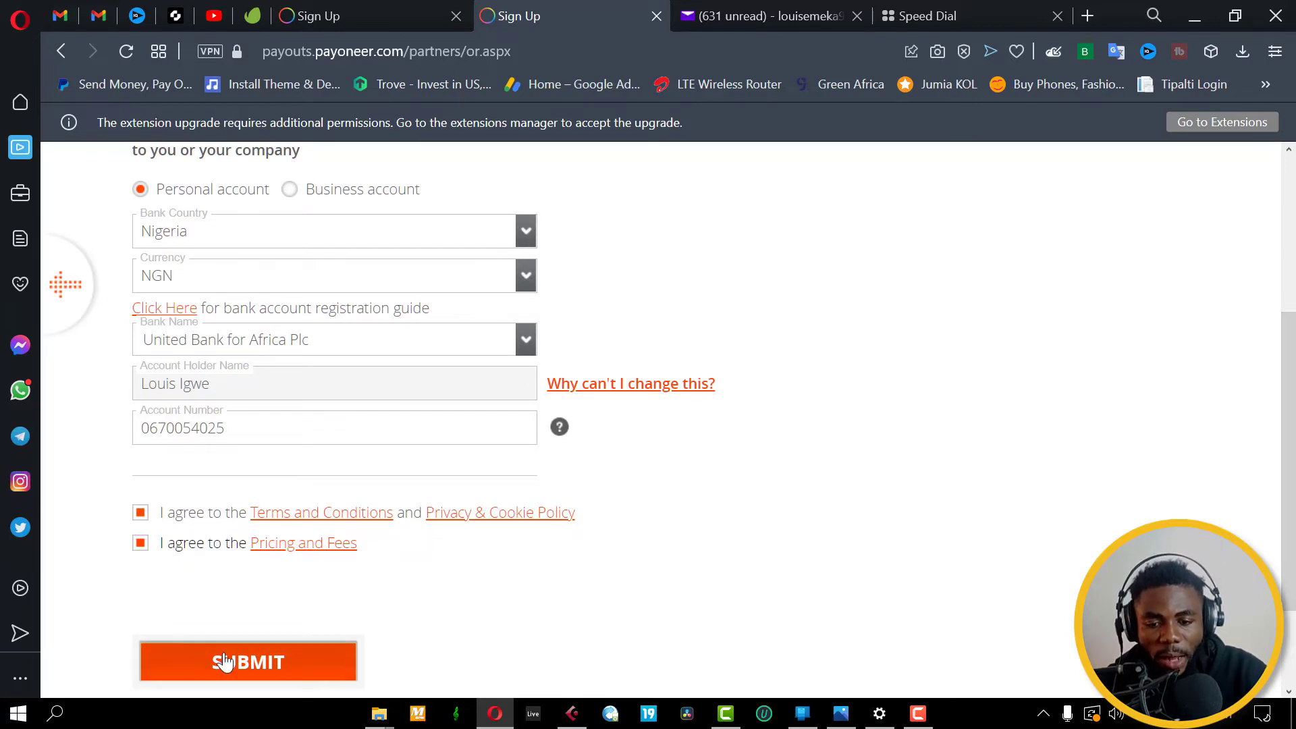
Submit the completed bank account details so the application goes under review.
{"action": "left_click", "coordinate": [248, 662]}
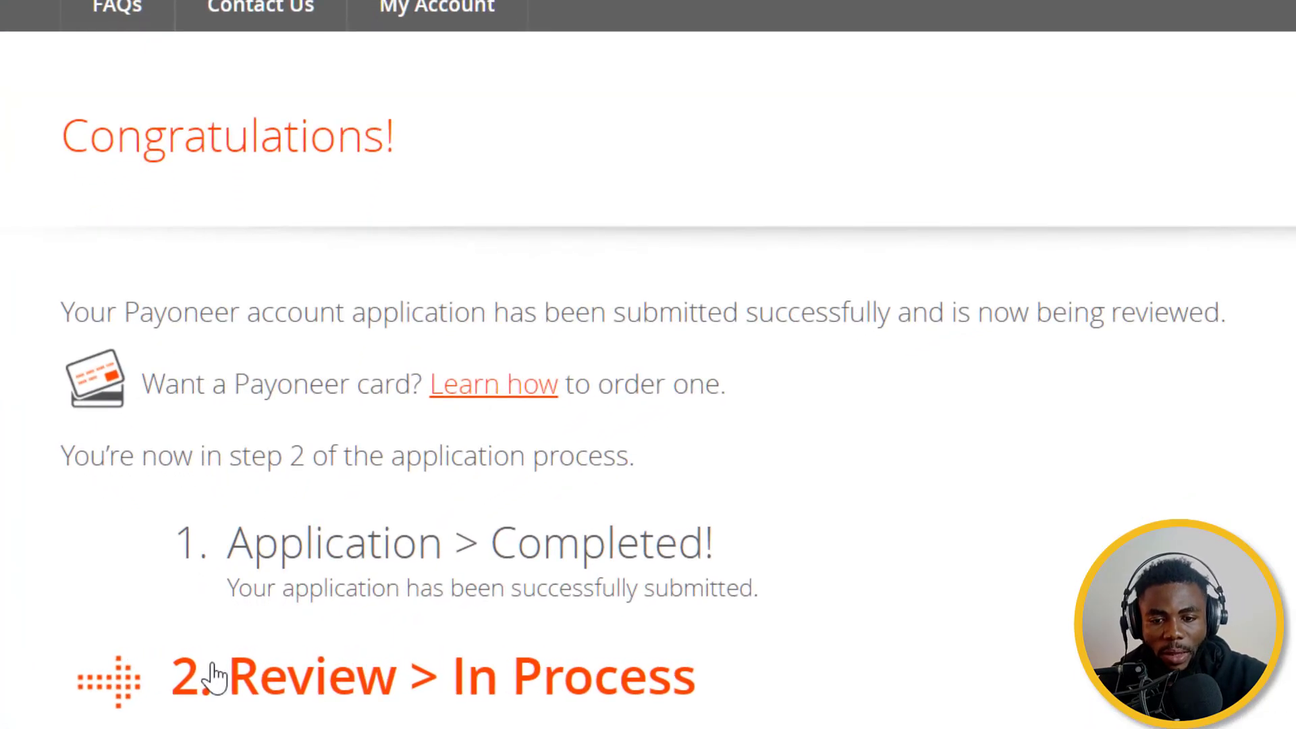
{"action": "mouse_move", "coordinate": [453, 357]}
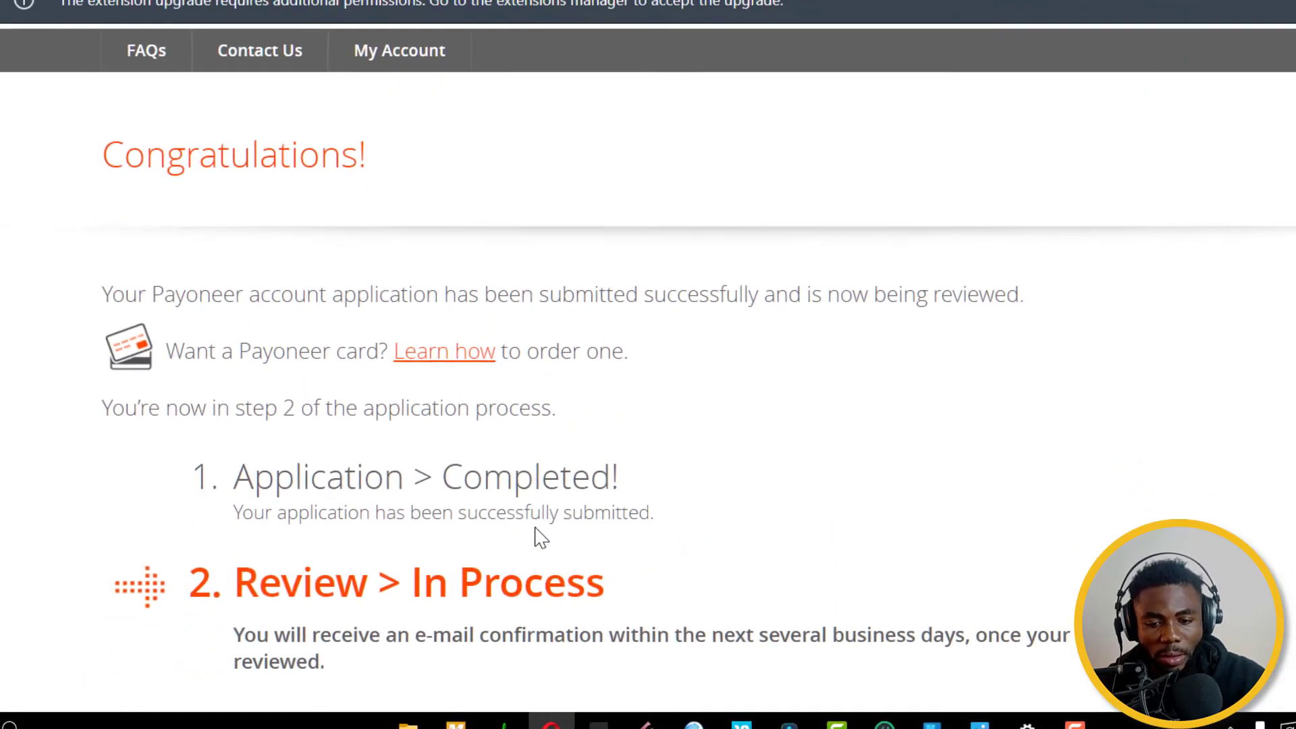
{"action": "scroll", "scroll_direction": "down", "scroll_amount": 3}
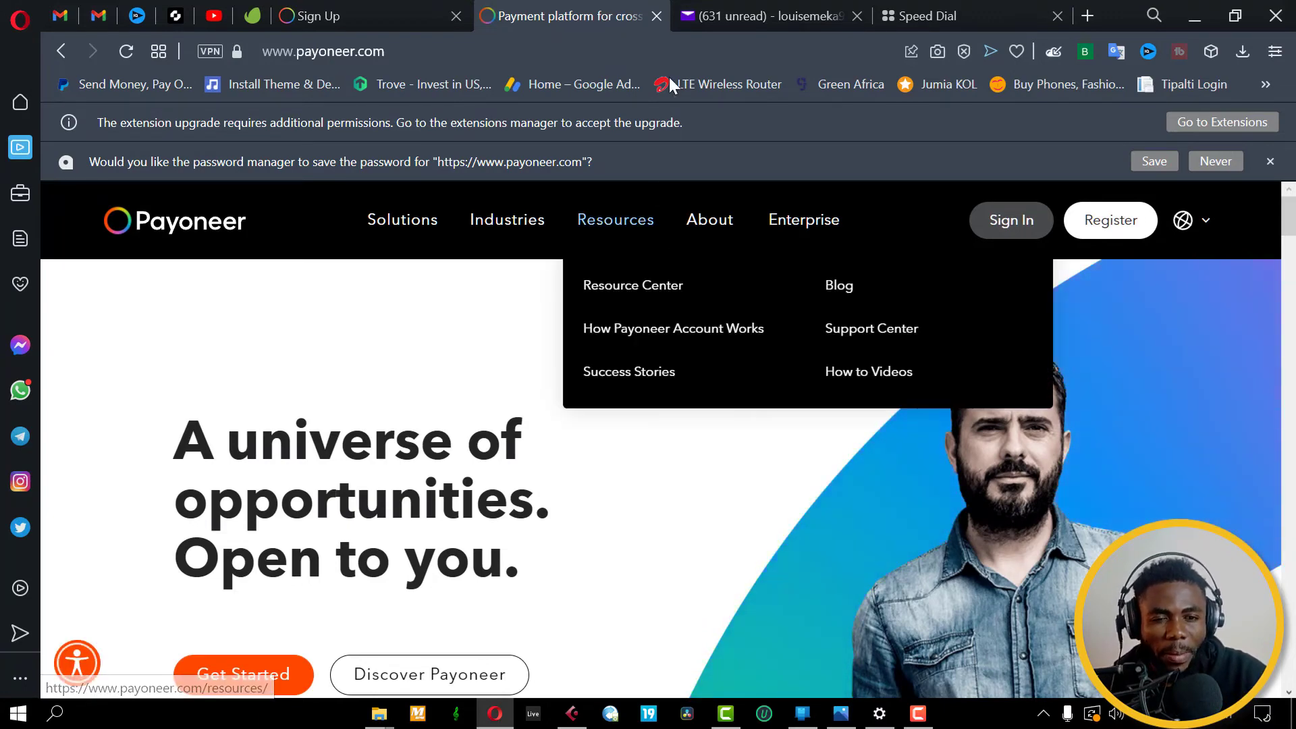
Open the Payoneer email in Yahoo Mail and verify the email address via its link.
{"action": "left_click", "coordinate": [768, 16]}
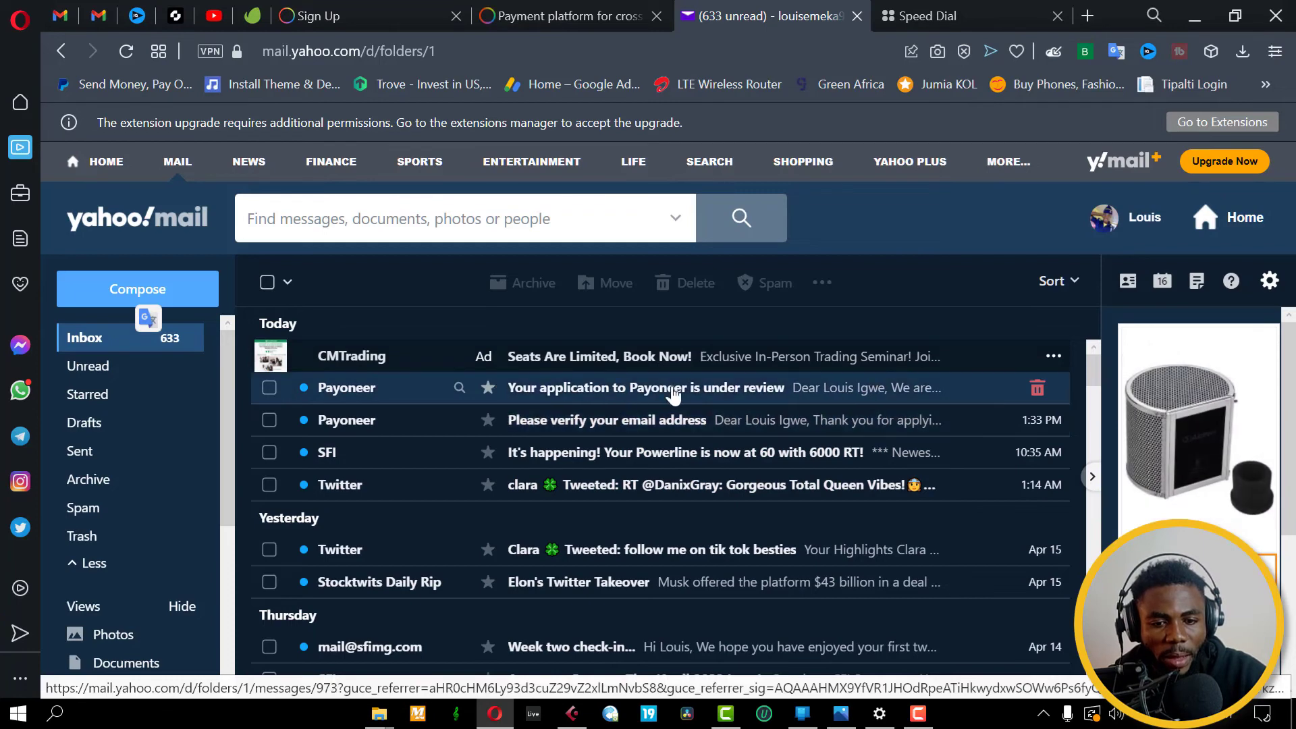
{"action": "left_click", "coordinate": [645, 387]}
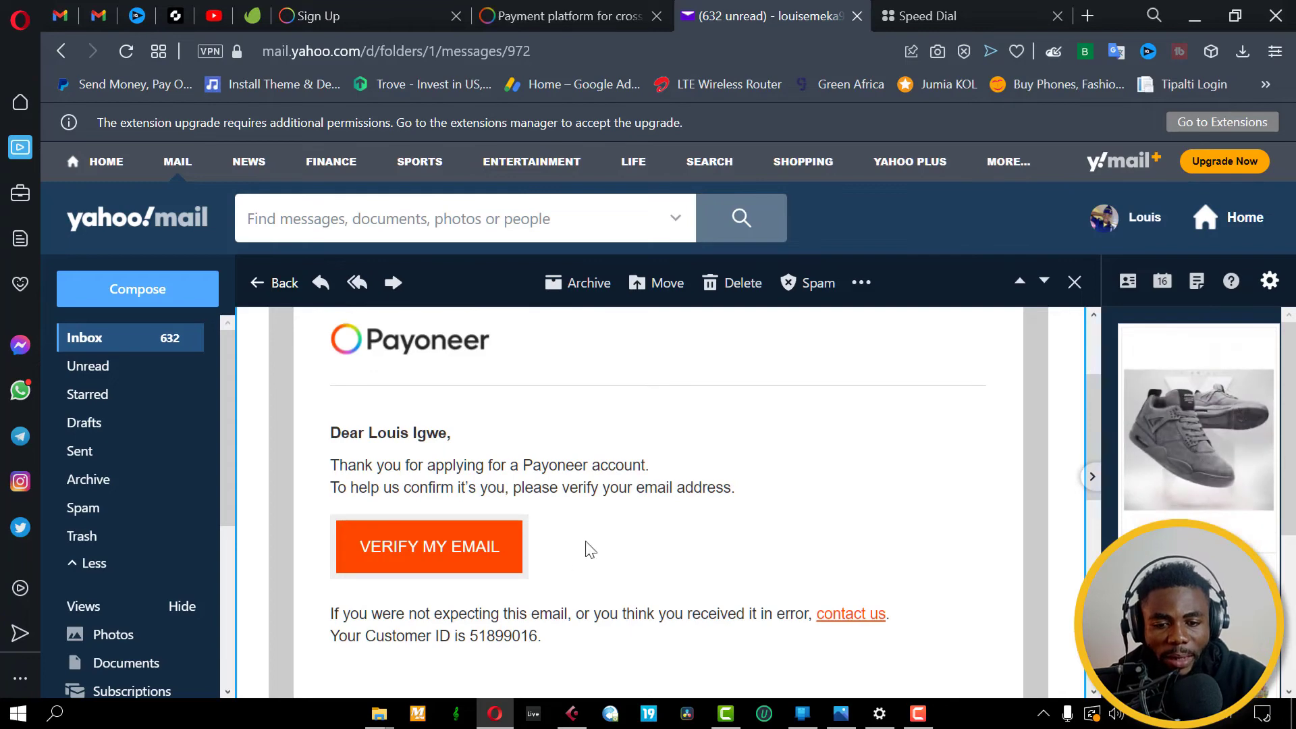
{"action": "mouse_move", "coordinate": [413, 553]}
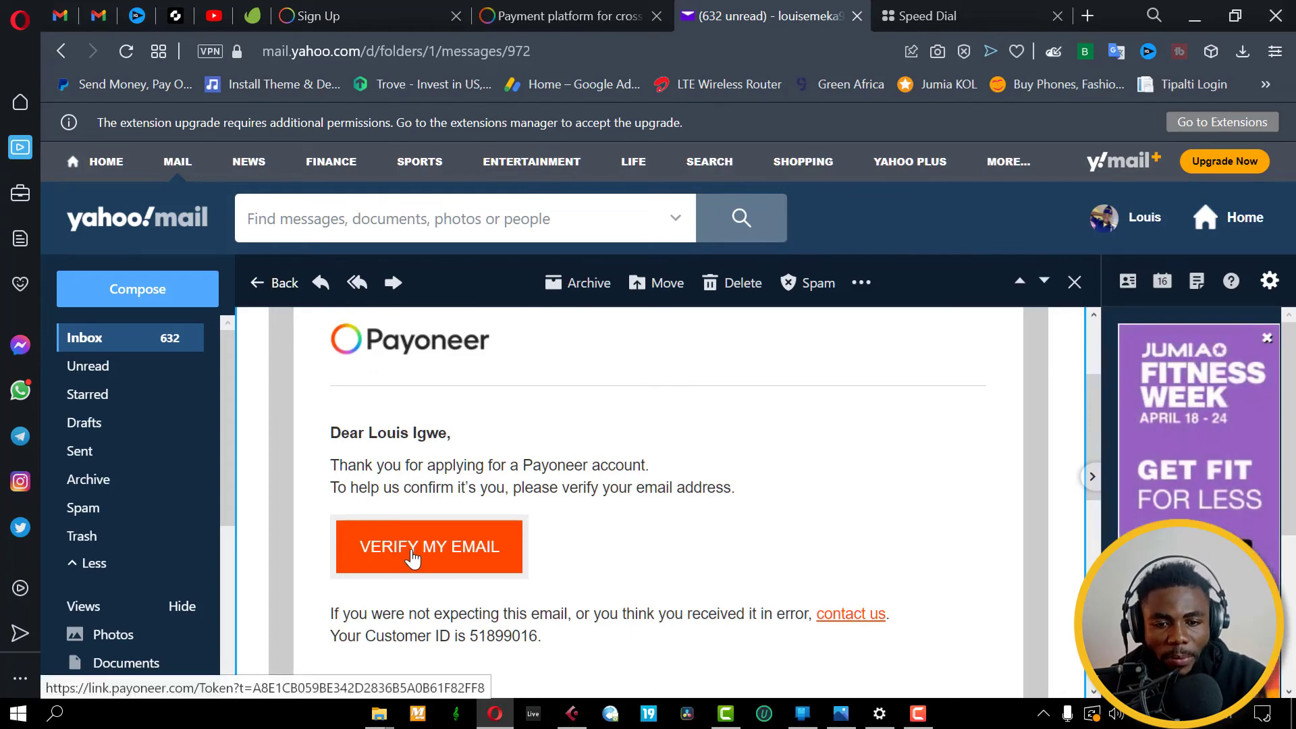
{"action": "left_click", "coordinate": [430, 546]}
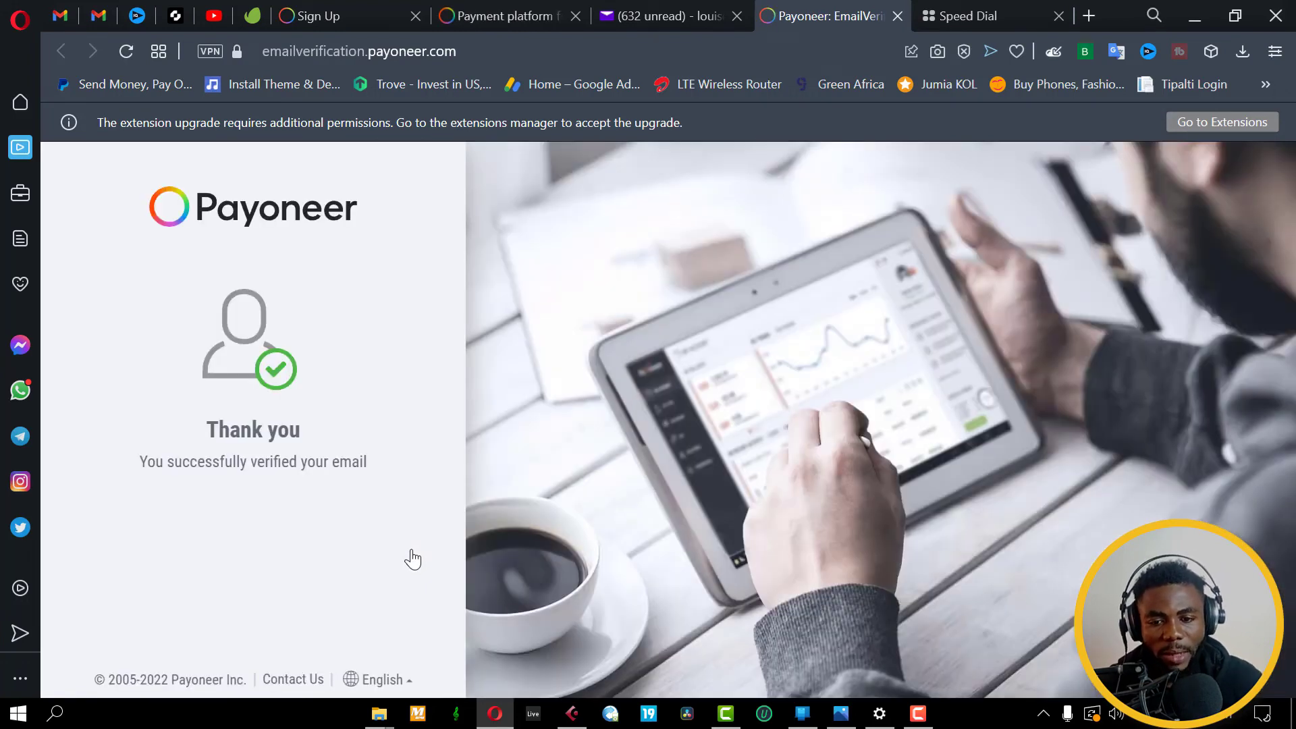
{"action": "mouse_move", "coordinate": [272, 488]}
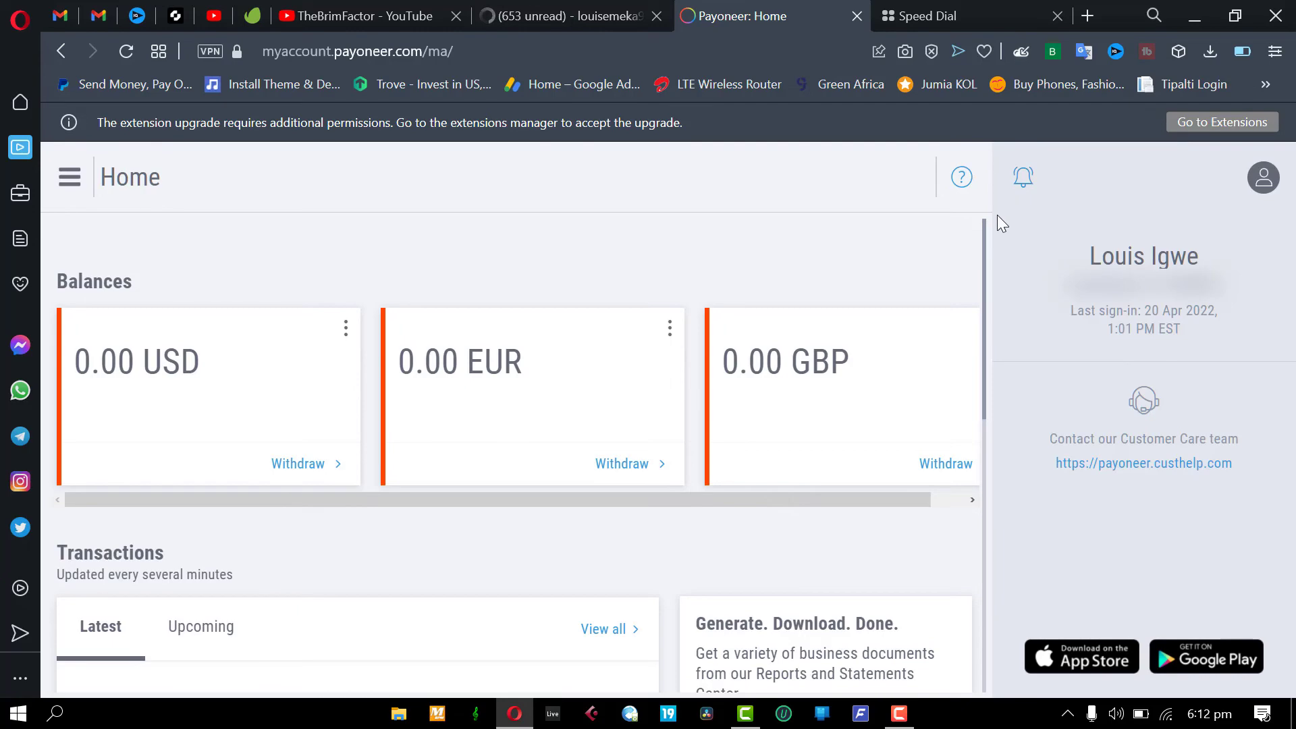
Navigate via the account menu to Banks & cards showing the approved UBA NGN account ending 4025.
{"action": "scroll", "scroll_direction": "down", "scroll_amount": 3}
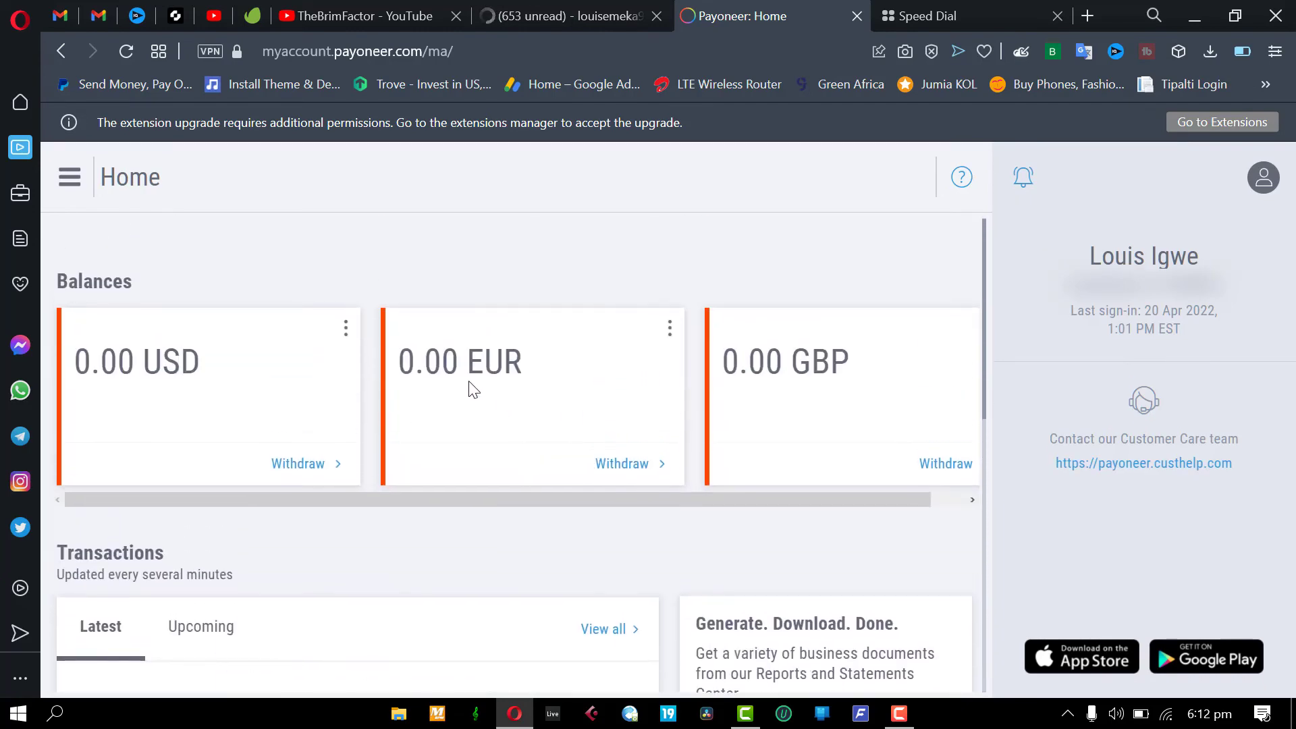
{"action": "left_click", "coordinate": [69, 175]}
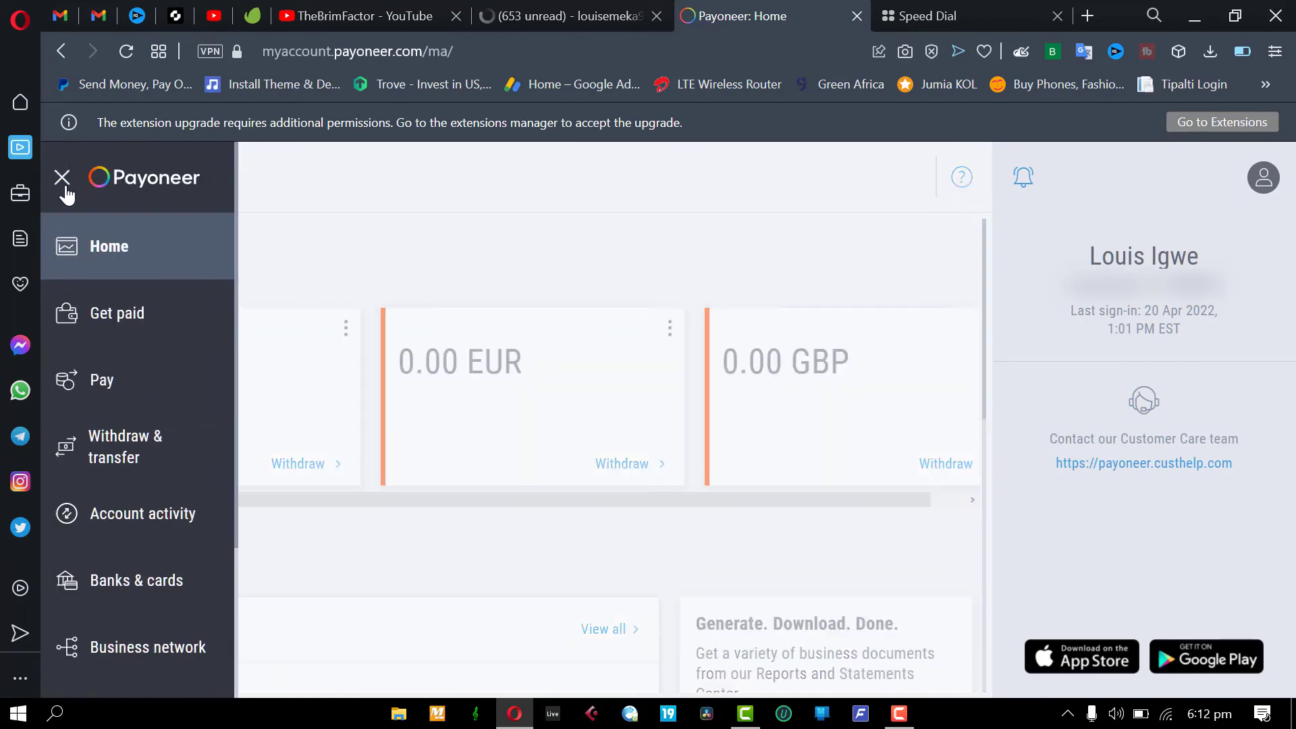
{"action": "mouse_move", "coordinate": [122, 311]}
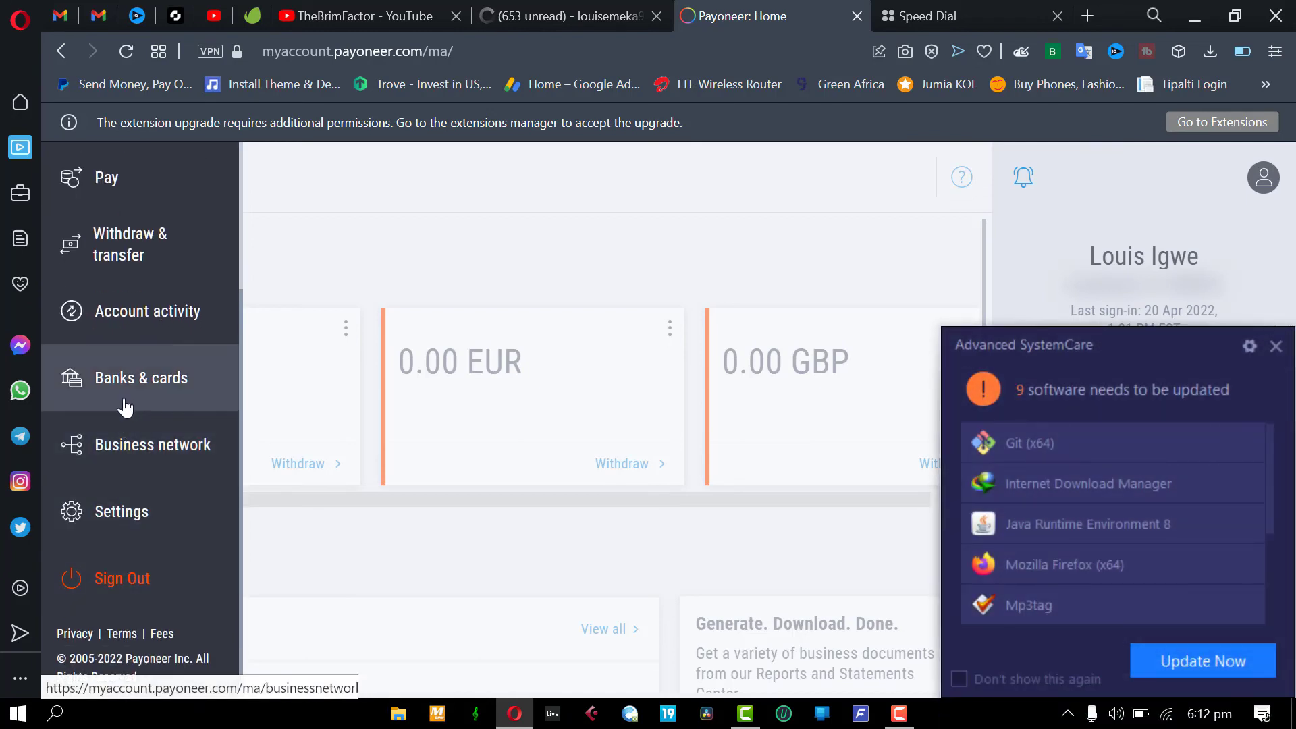
{"action": "left_click", "coordinate": [141, 378]}
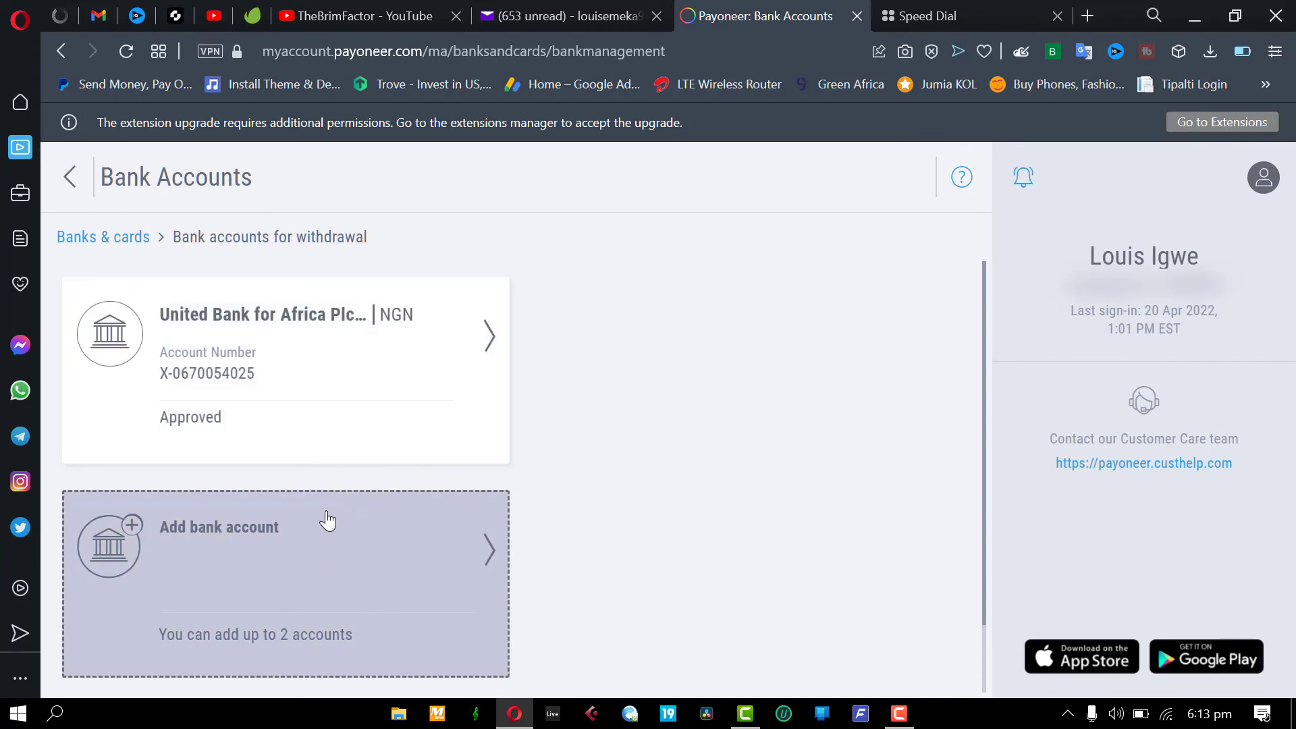
{"action": "mouse_move", "coordinate": [549, 460]}
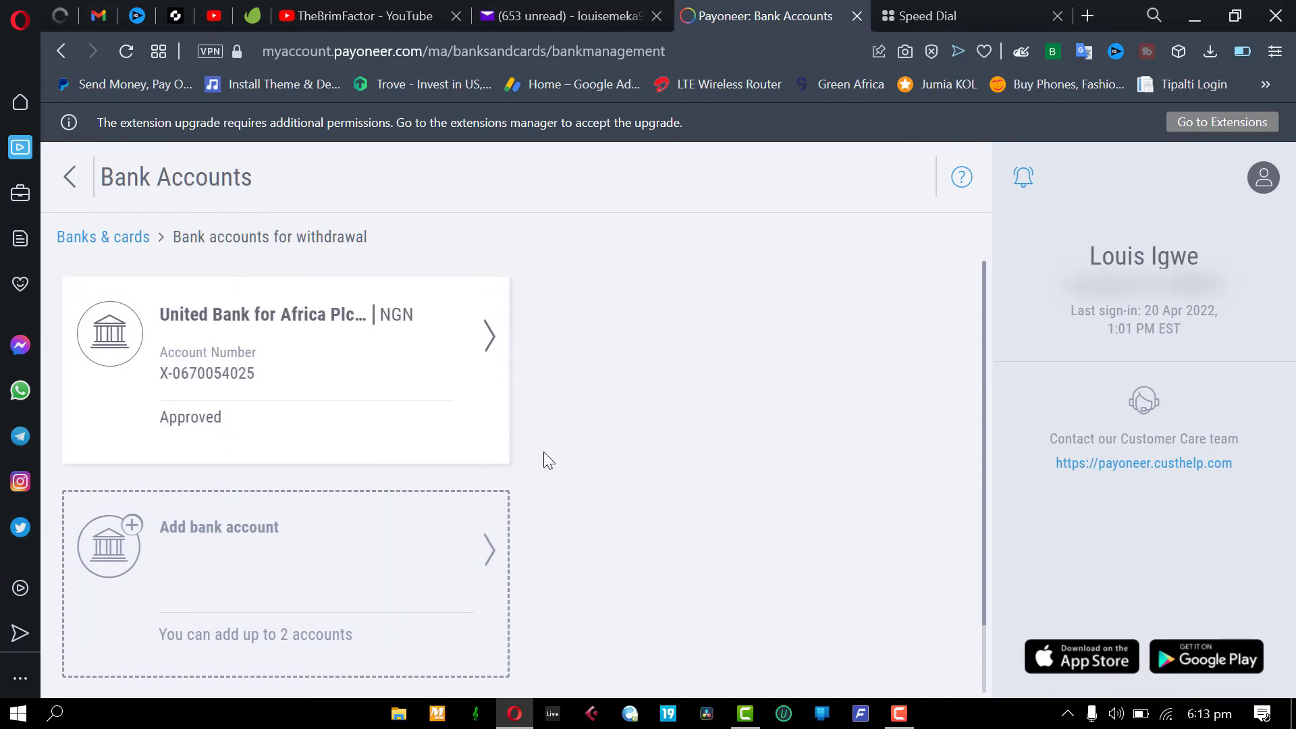
{"action": "mouse_move", "coordinate": [576, 271]}
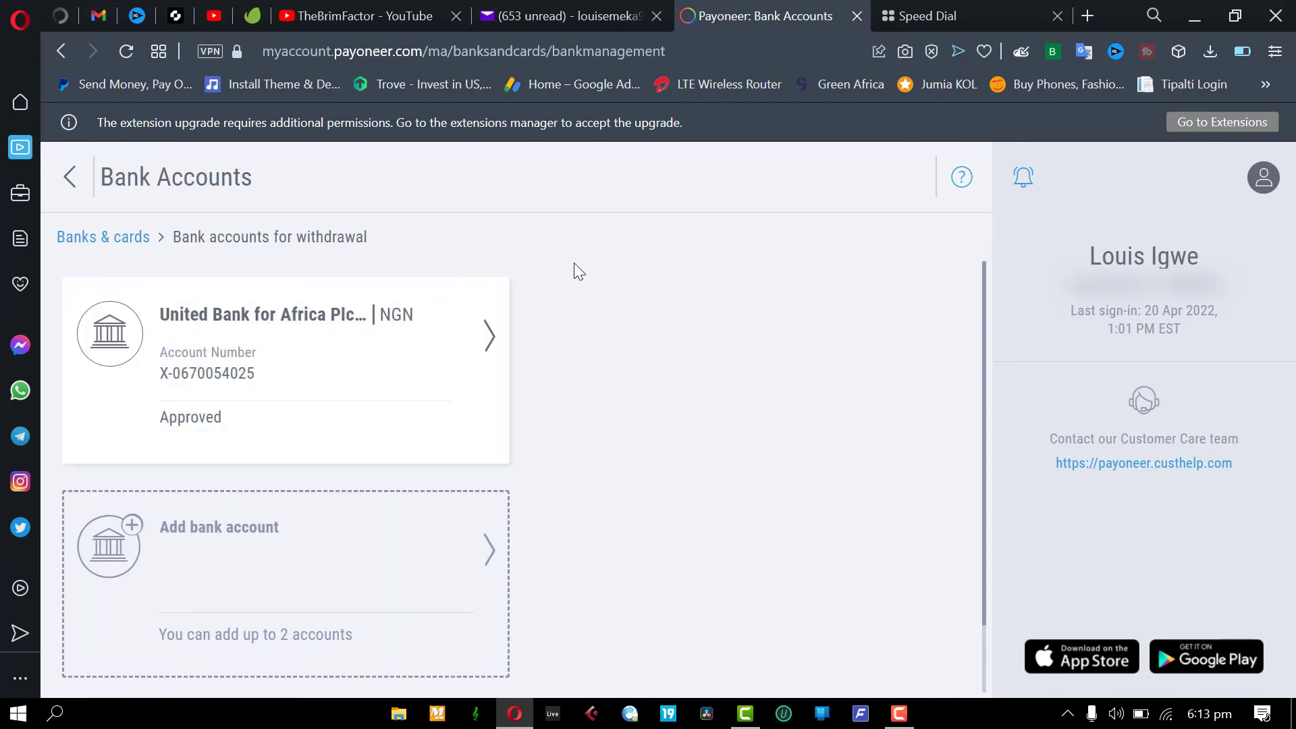